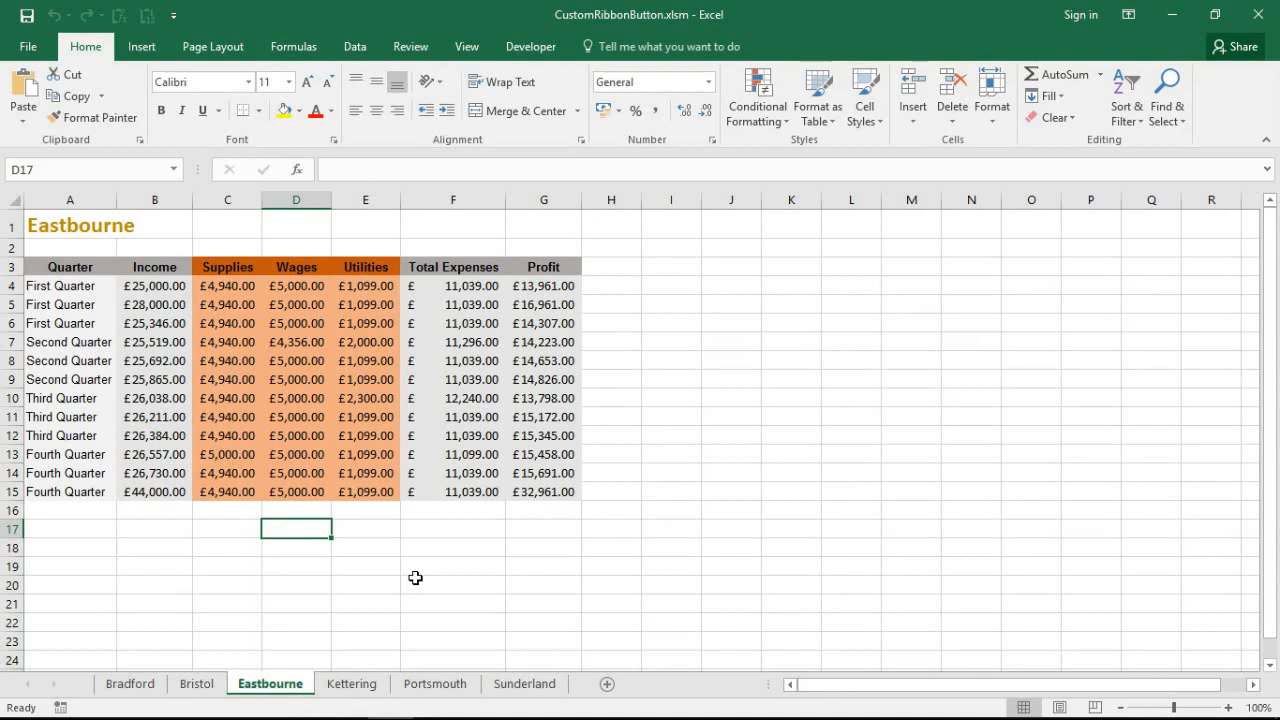
{"action": "mouse_move", "coordinate": [440, 72]}
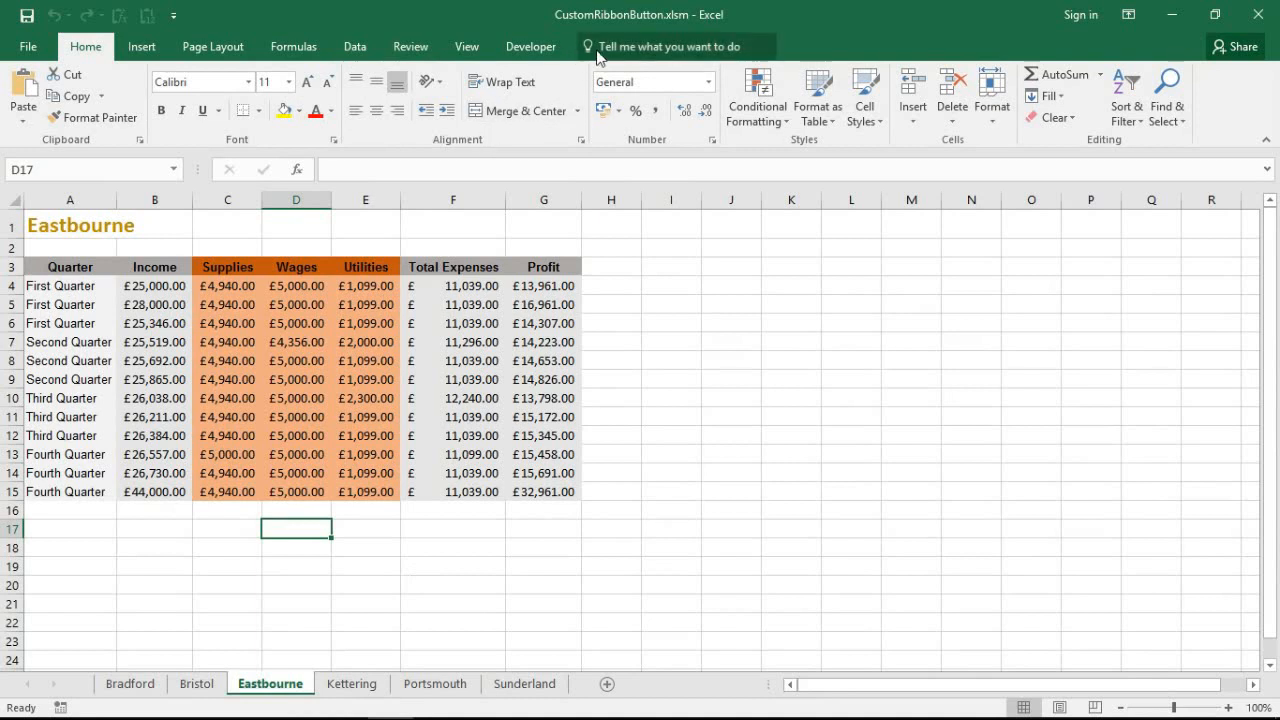
{"action": "mouse_move", "coordinate": [523, 110]}
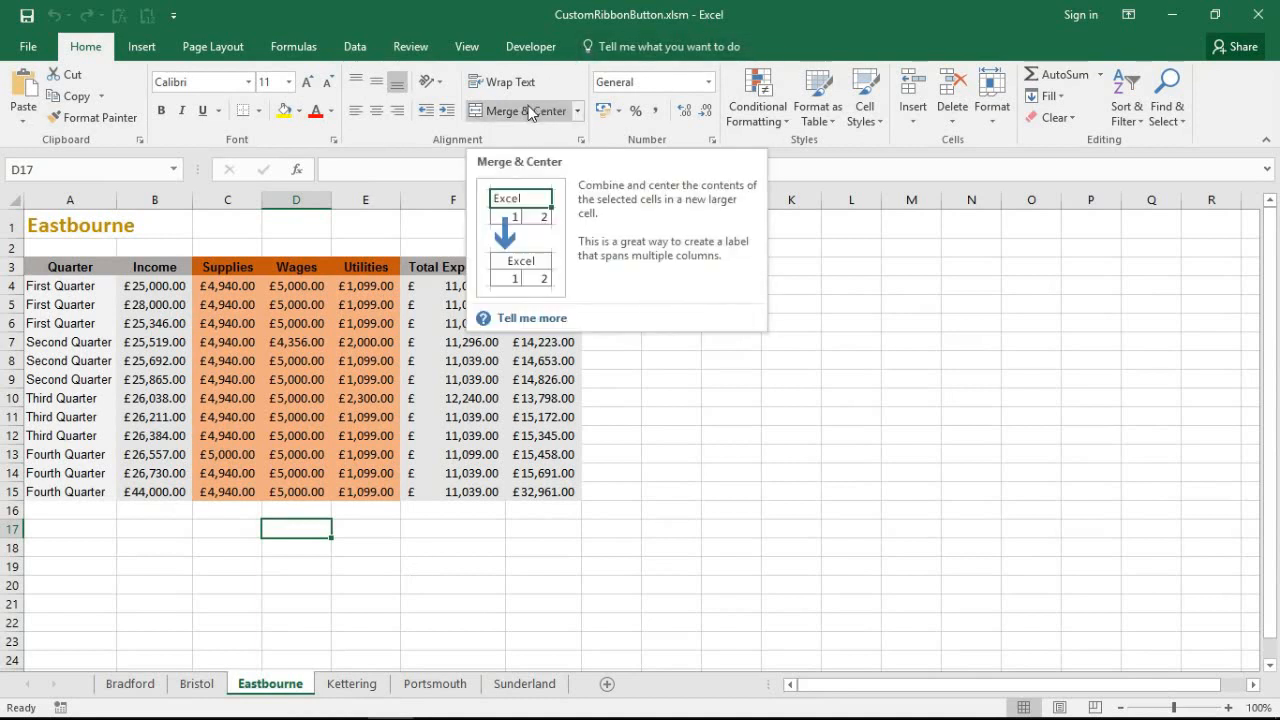
{"action": "mouse_move", "coordinate": [515, 135]}
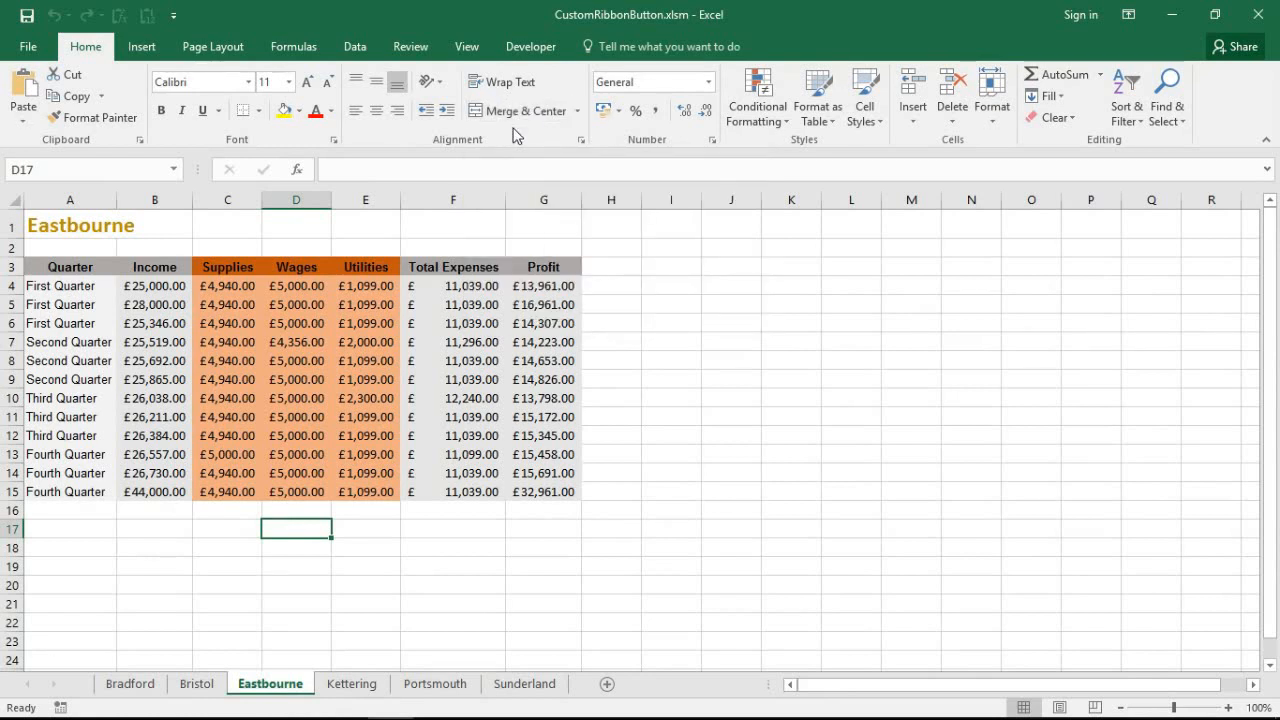
Open the Visual Basic editor from the Developer tab to view Module1's ExportAsPDF macro.
{"action": "left_click", "coordinate": [296, 266]}
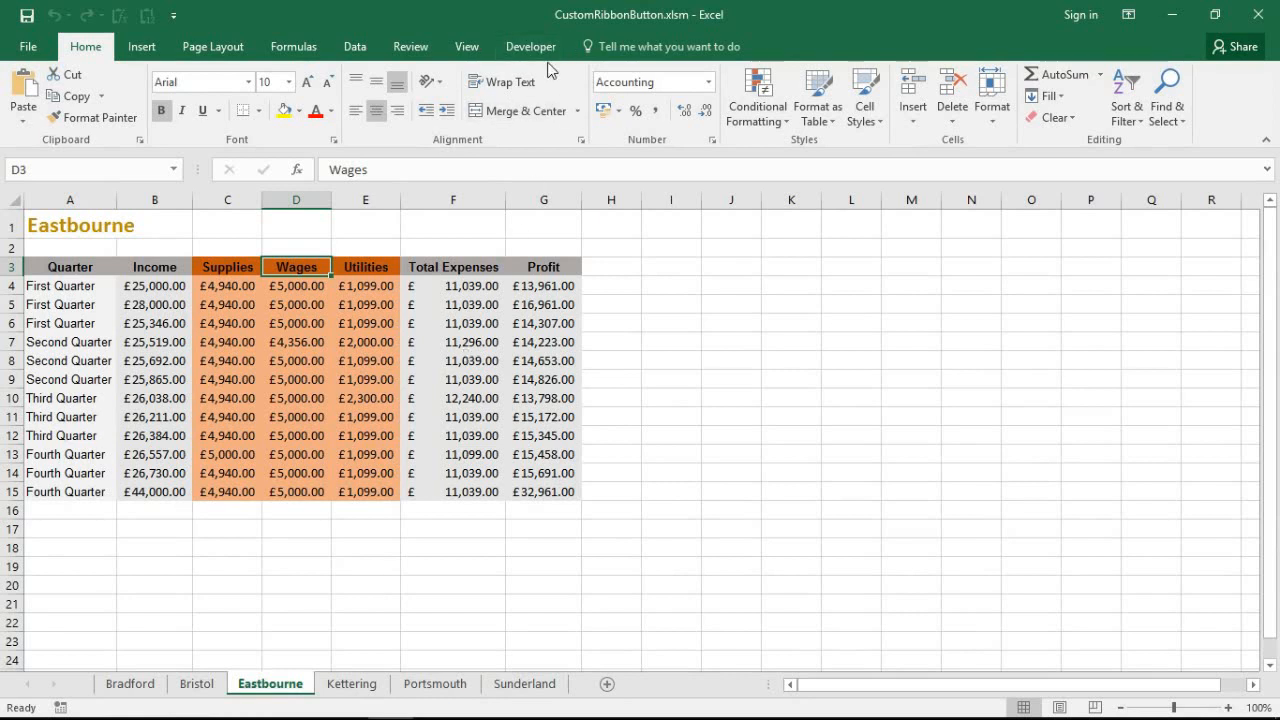
{"action": "left_click", "coordinate": [531, 46]}
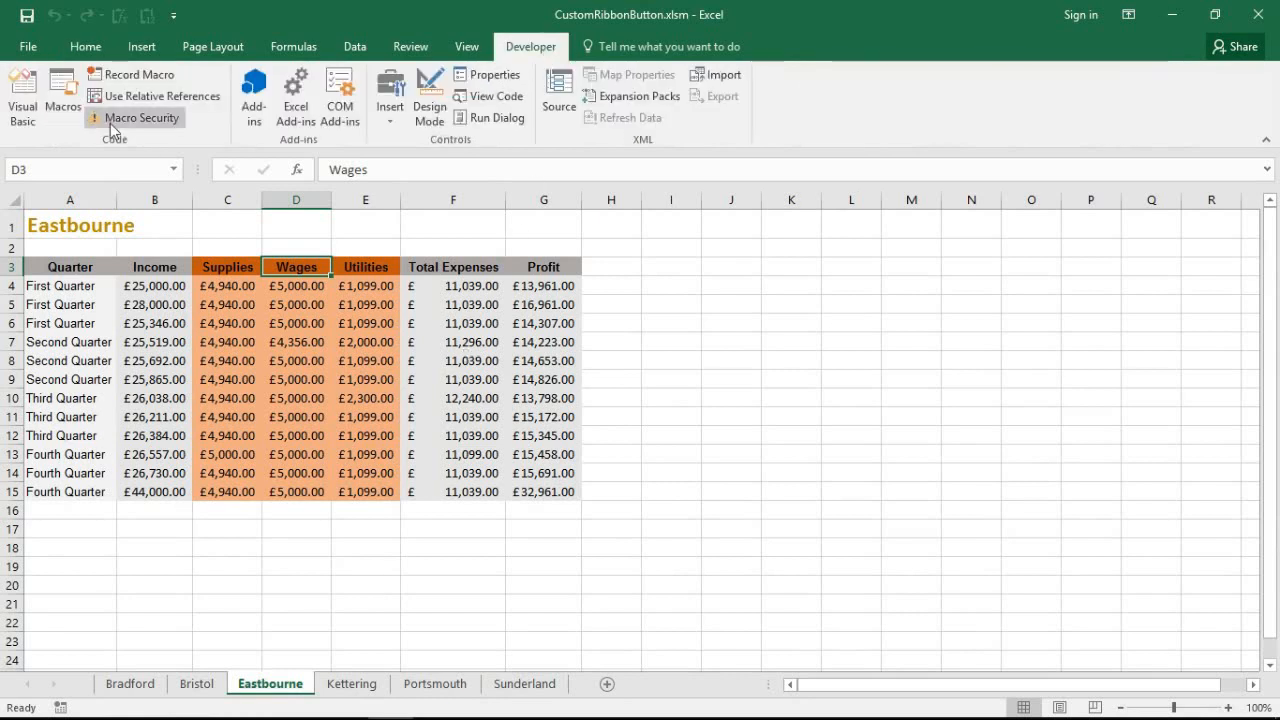
{"action": "left_click", "coordinate": [22, 95]}
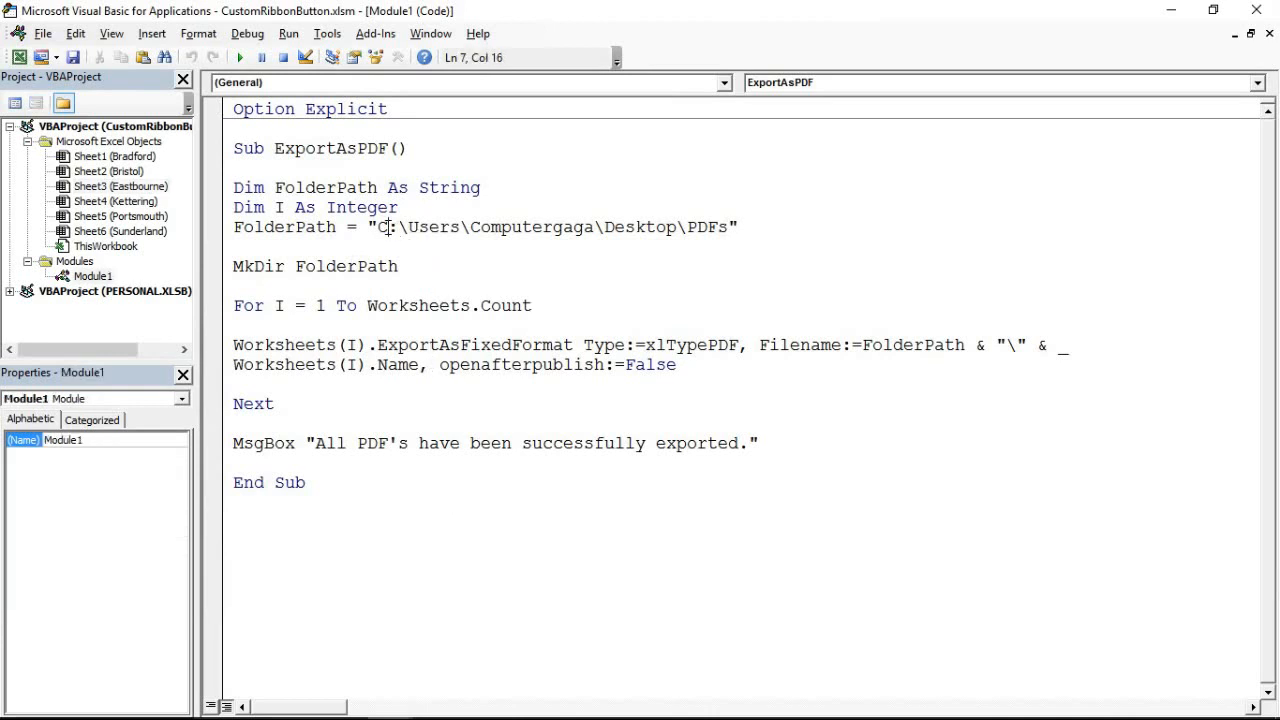
{"action": "left_click", "coordinate": [234, 286]}
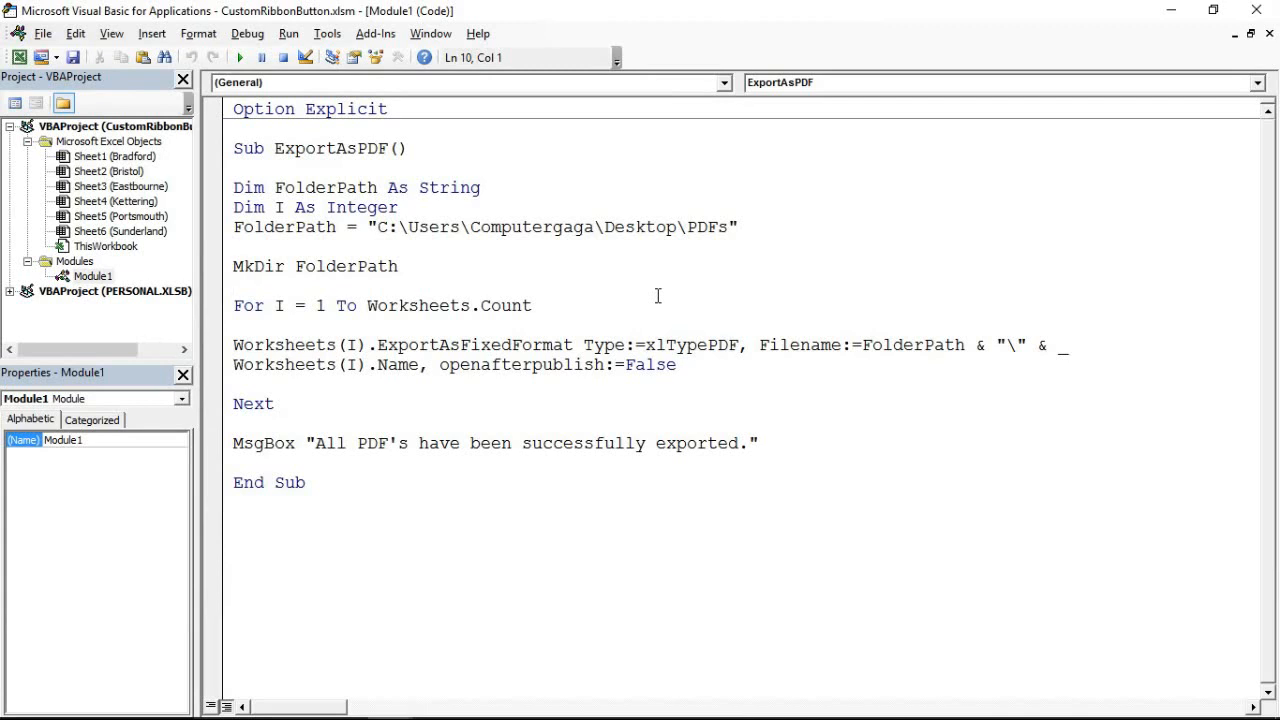
{"action": "left_click", "coordinate": [235, 285]}
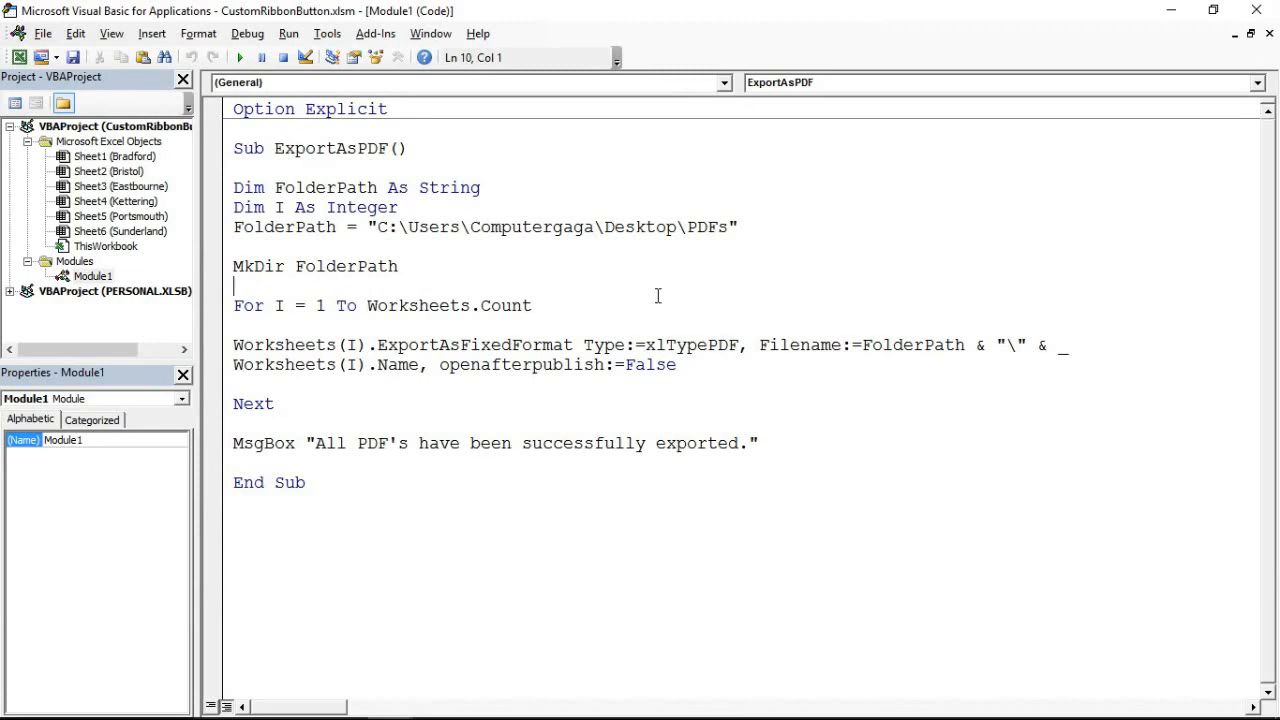
{"action": "mouse_move", "coordinate": [432, 209]}
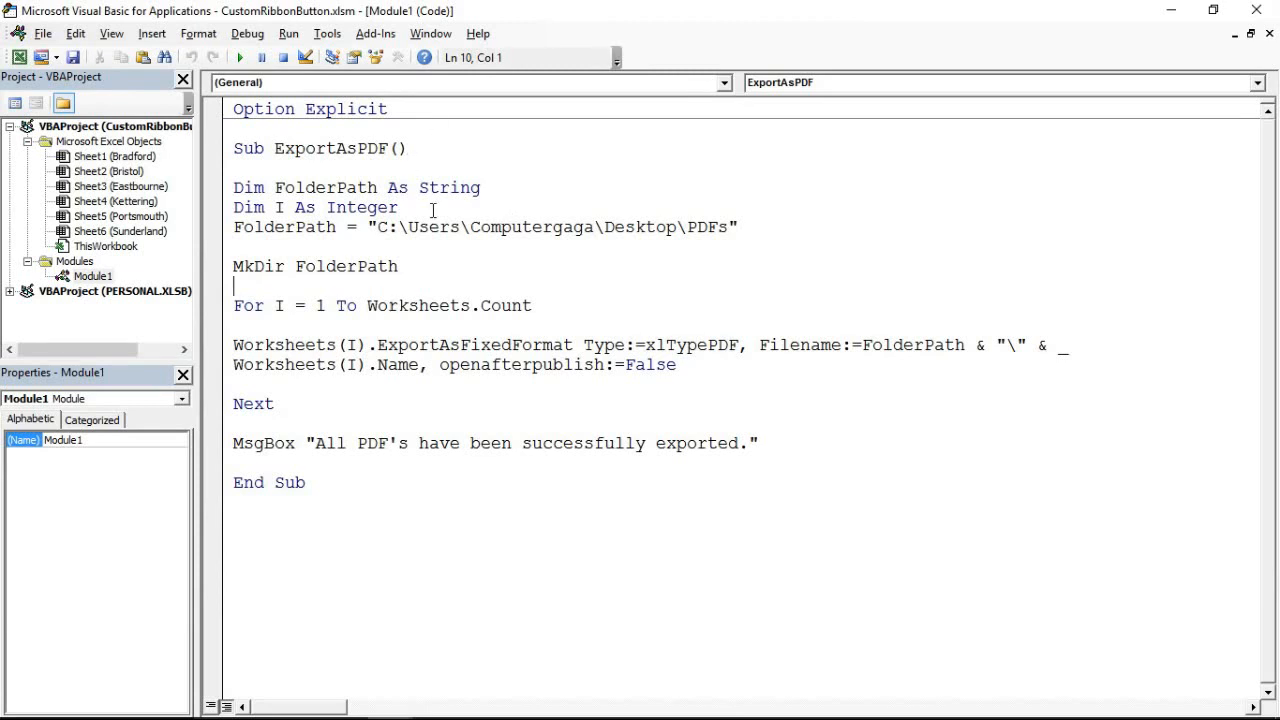
{"action": "double_click", "coordinate": [308, 148]}
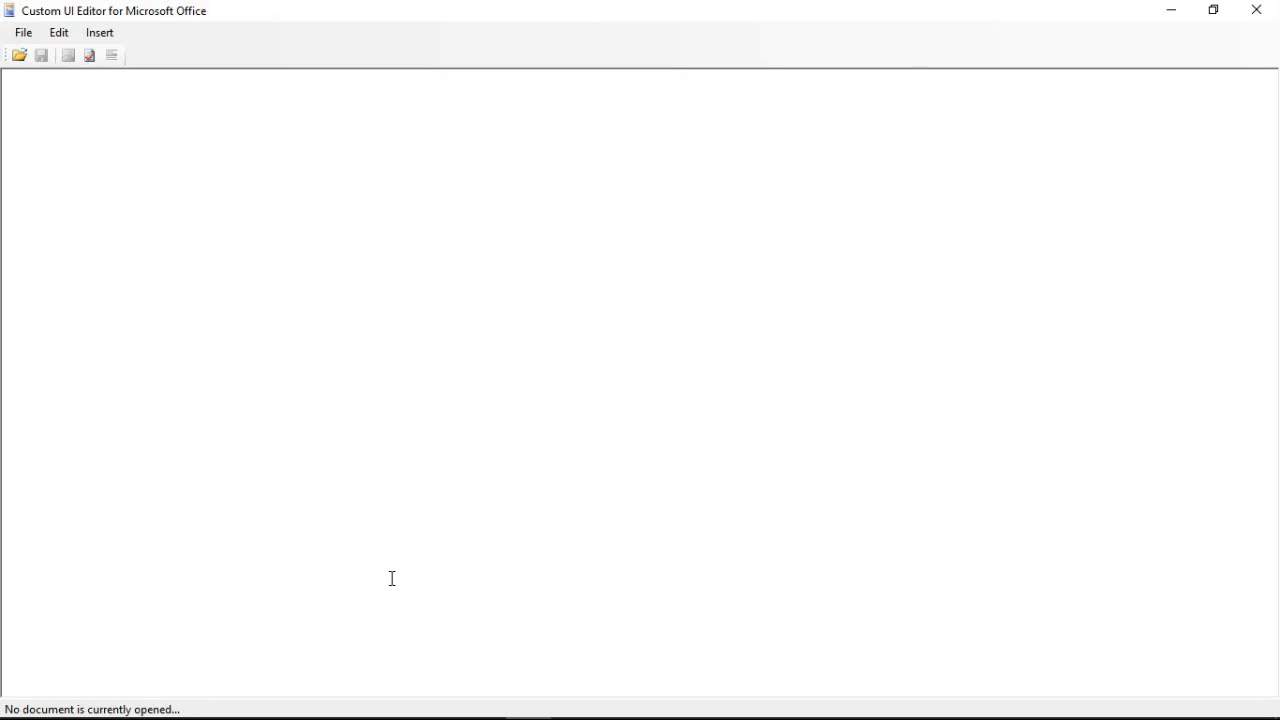
{"action": "mouse_move", "coordinate": [419, 371]}
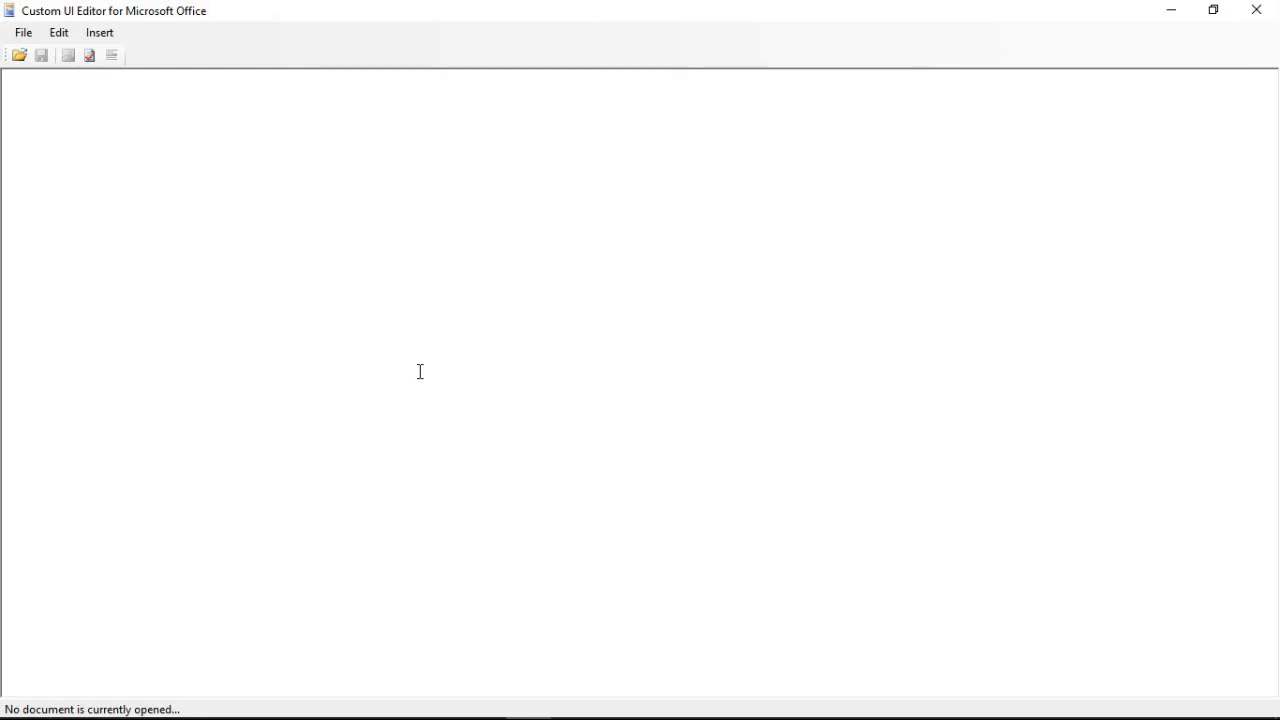
{"action": "mouse_move", "coordinate": [48, 81]}
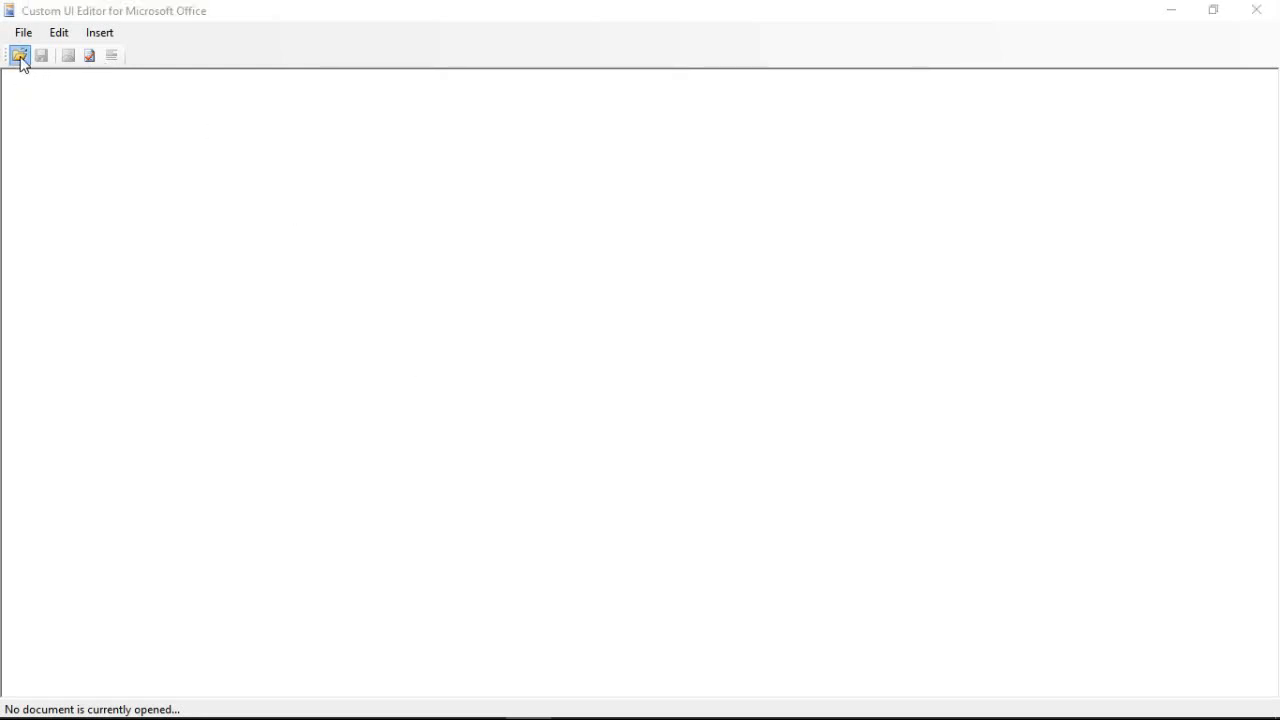
Load CustomRibbonButton.xlsm from the Desktop into the Custom UI Editor.
{"action": "left_click", "coordinate": [18, 55]}
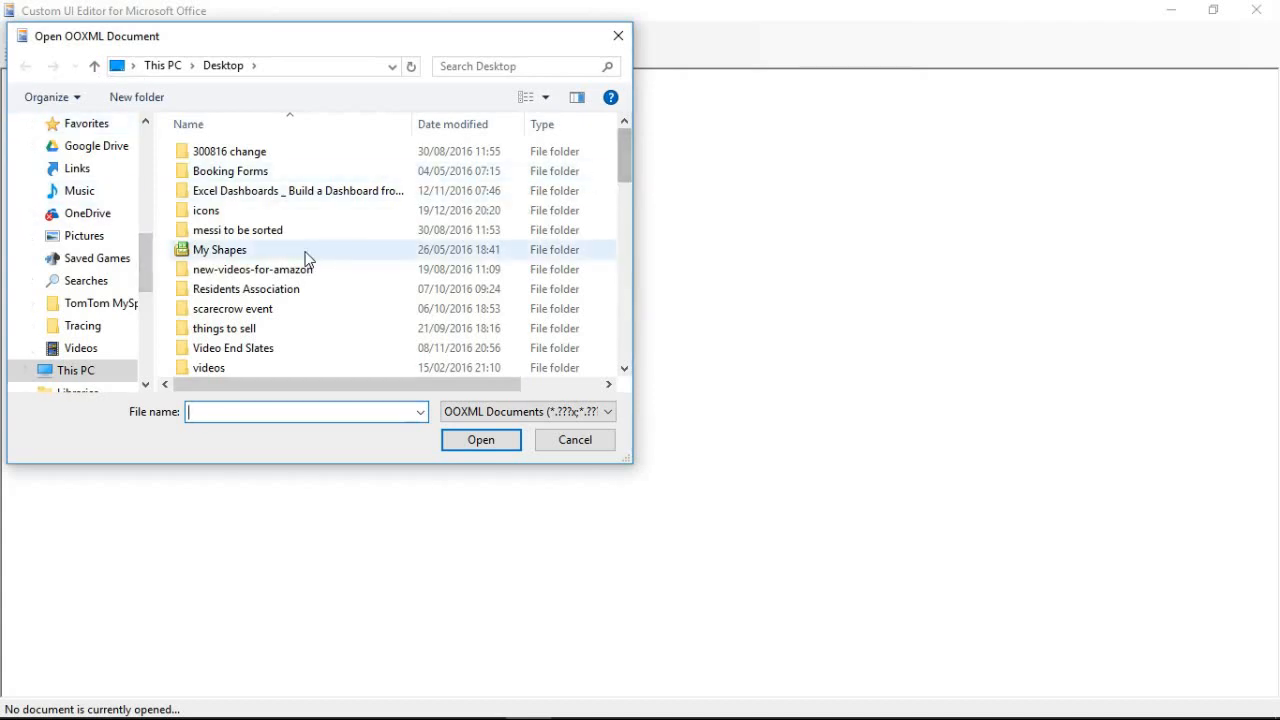
{"action": "scroll", "scroll_direction": "down", "scroll_amount": 3}
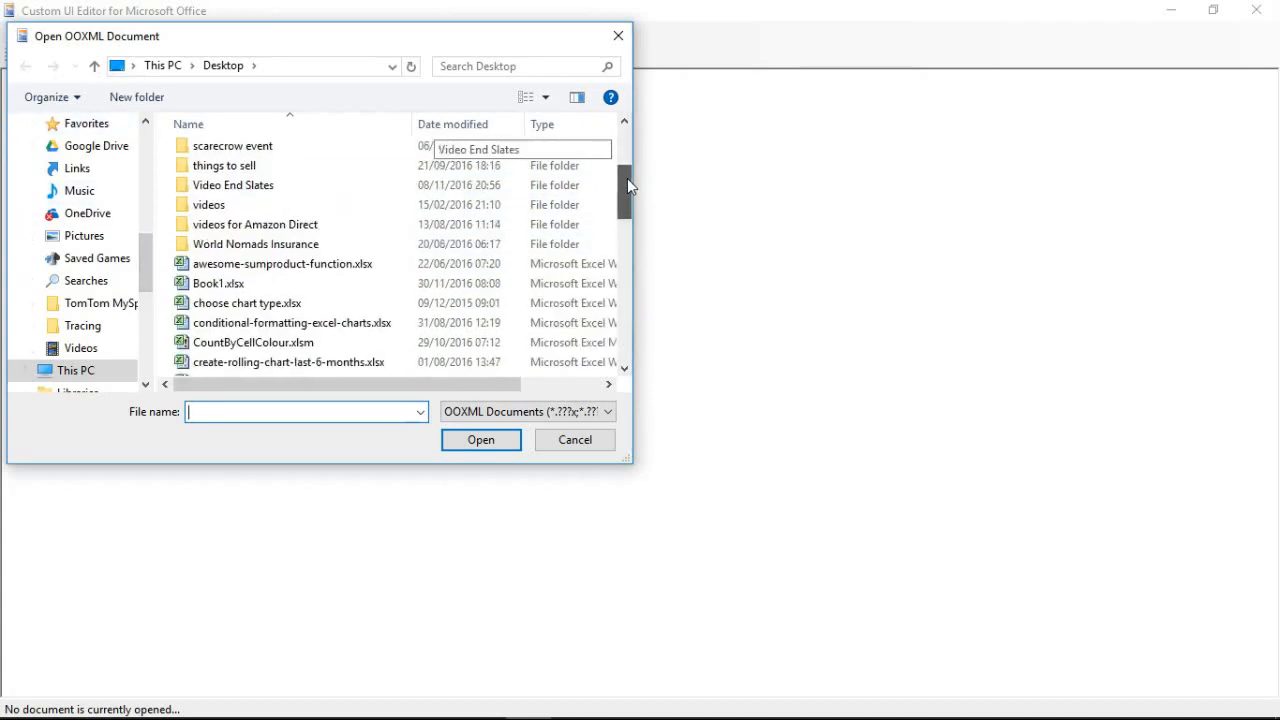
{"action": "scroll", "scroll_direction": "down", "scroll_amount": 3}
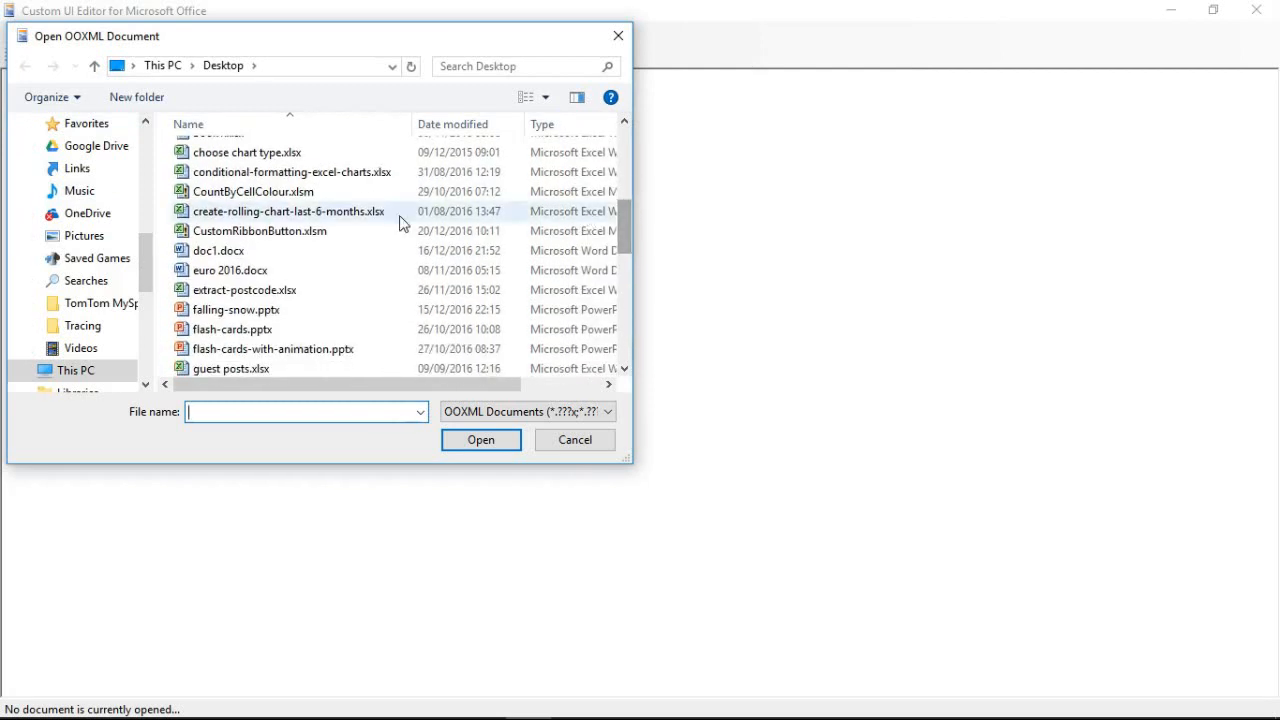
{"action": "left_click", "coordinate": [260, 231]}
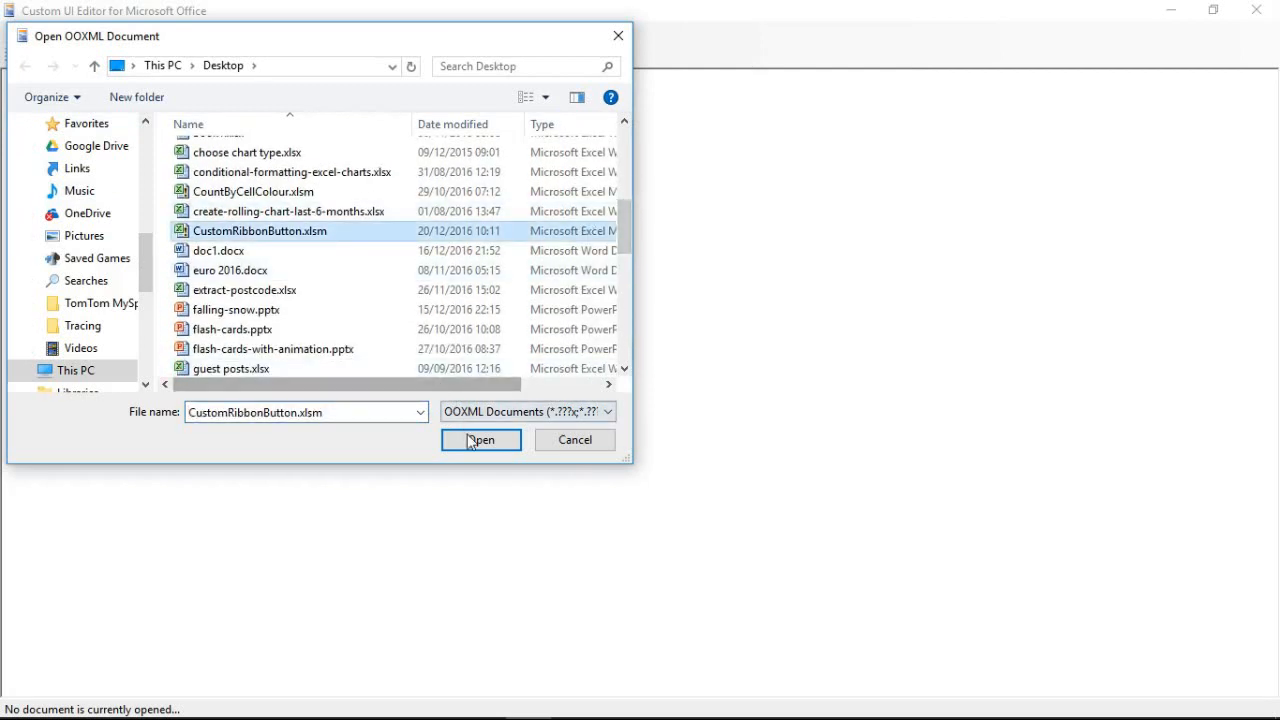
{"action": "left_click", "coordinate": [481, 440]}
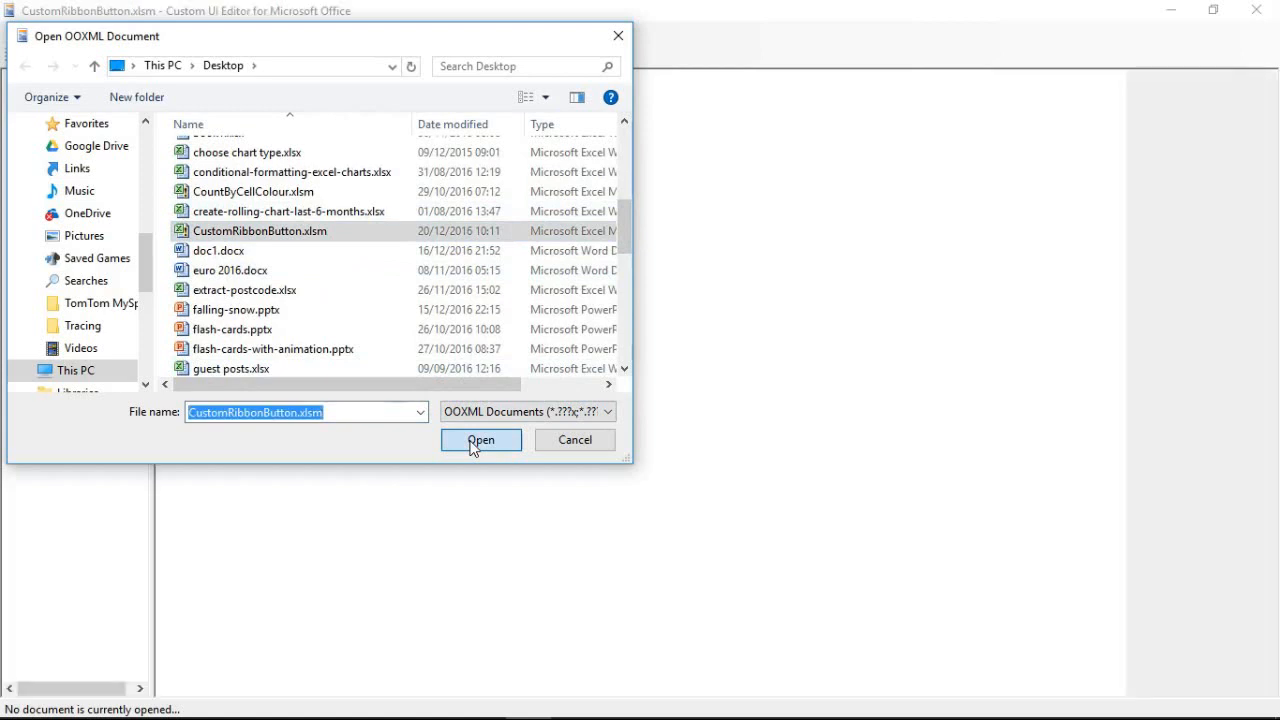
{"action": "left_click", "coordinate": [481, 440]}
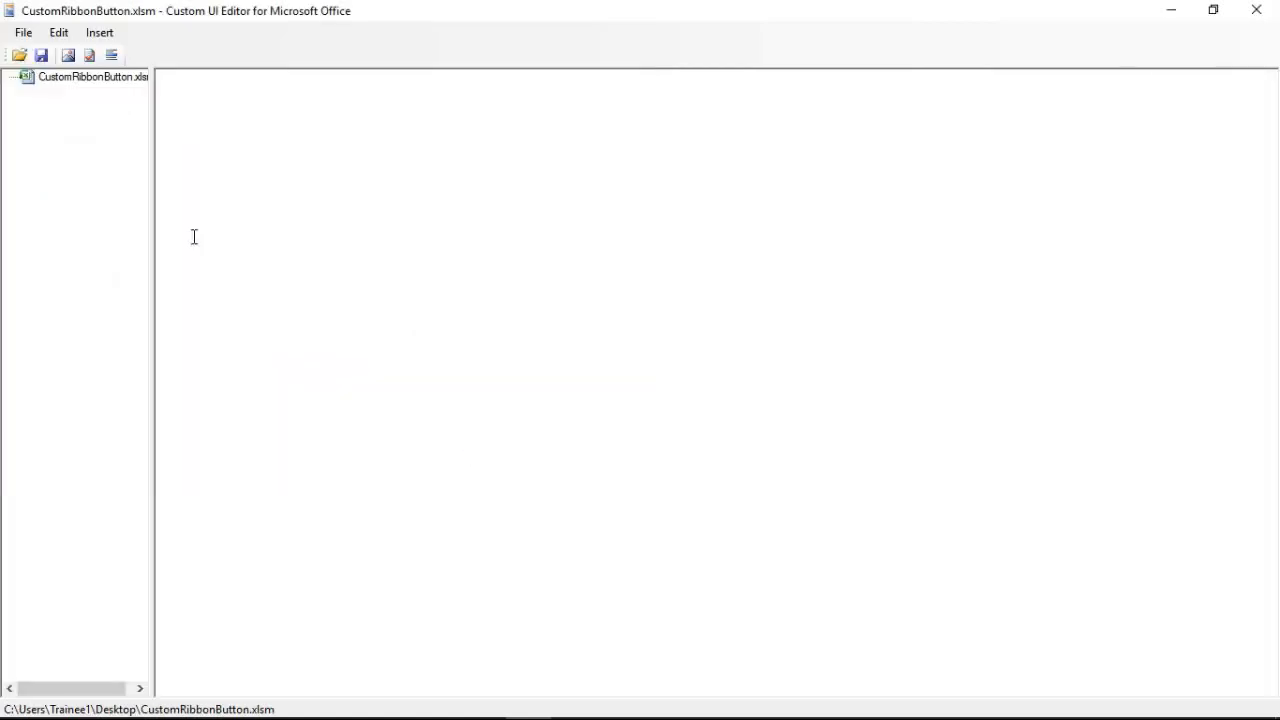
Show the sample XML choices for adding a custom UI part.
{"action": "left_click", "coordinate": [92, 76]}
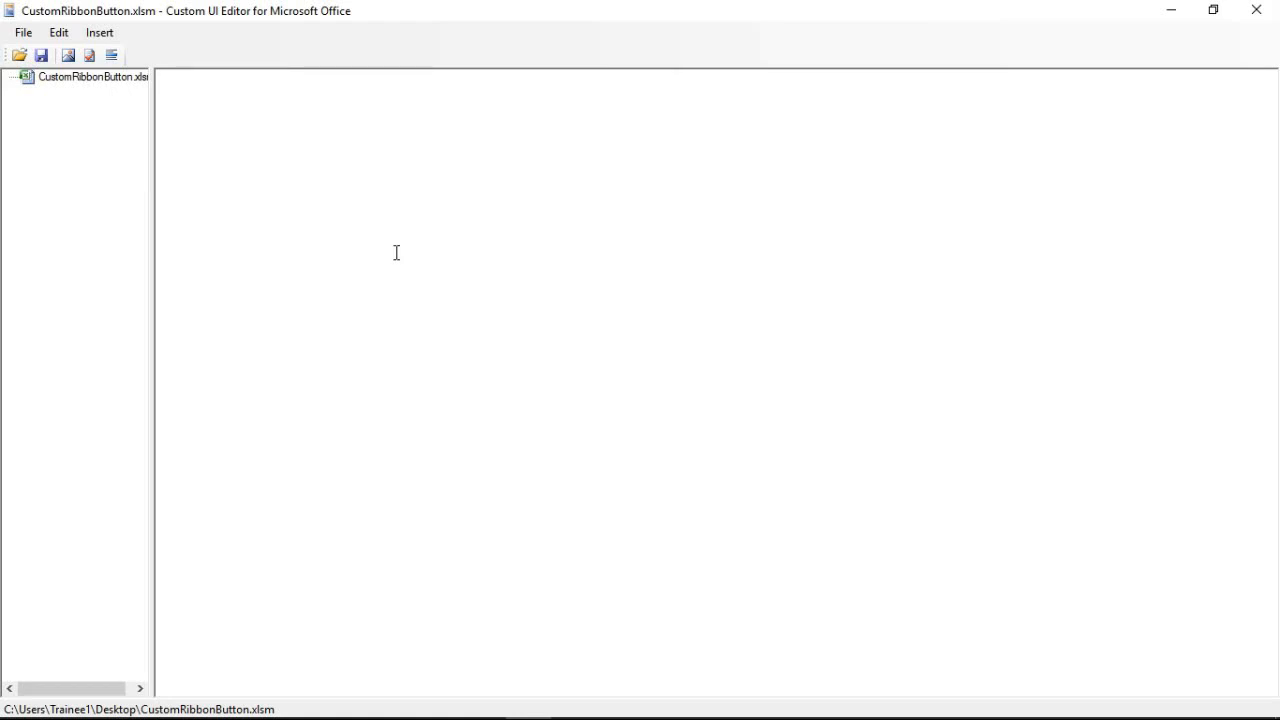
{"action": "mouse_move", "coordinate": [543, 334]}
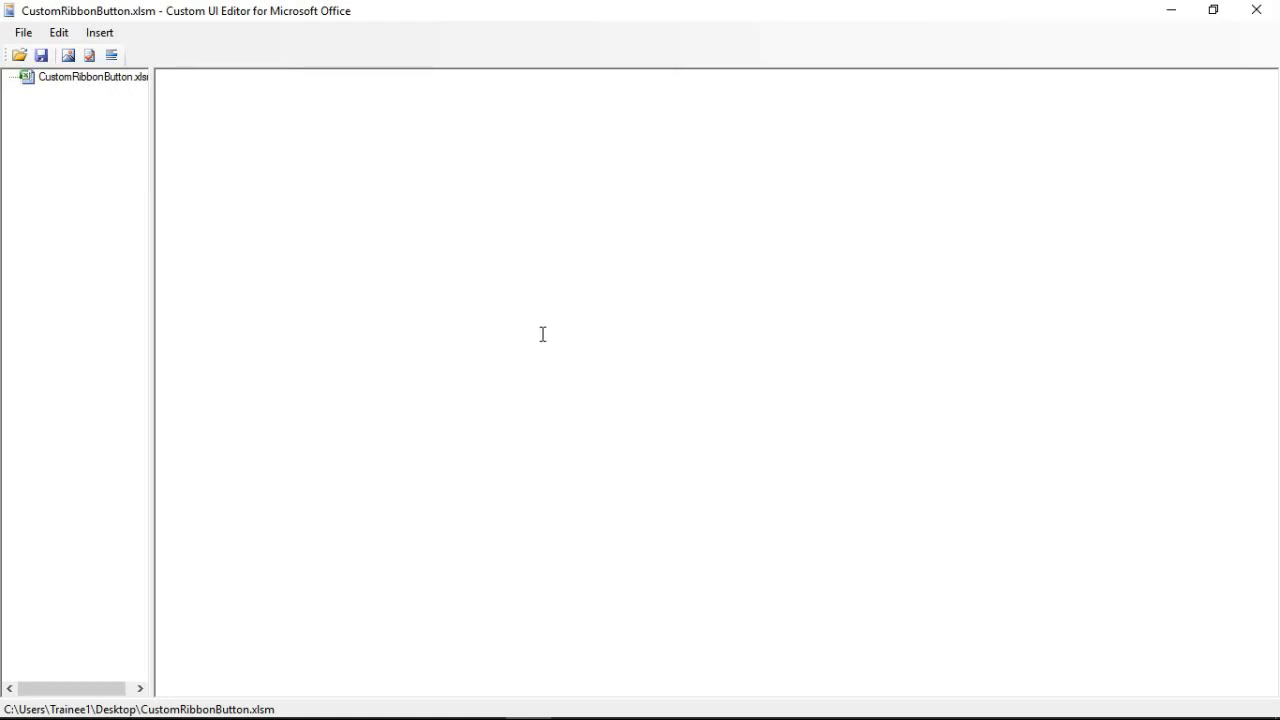
{"action": "mouse_move", "coordinate": [562, 315]}
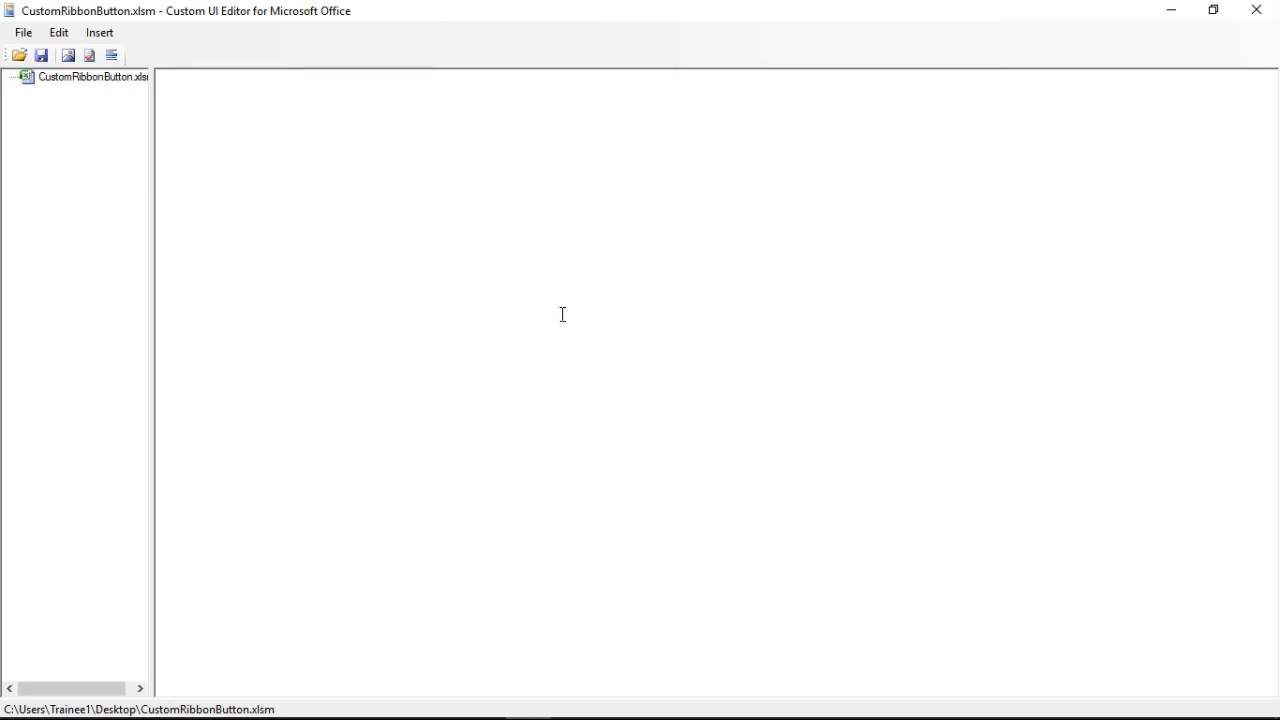
{"action": "mouse_move", "coordinate": [581, 275]}
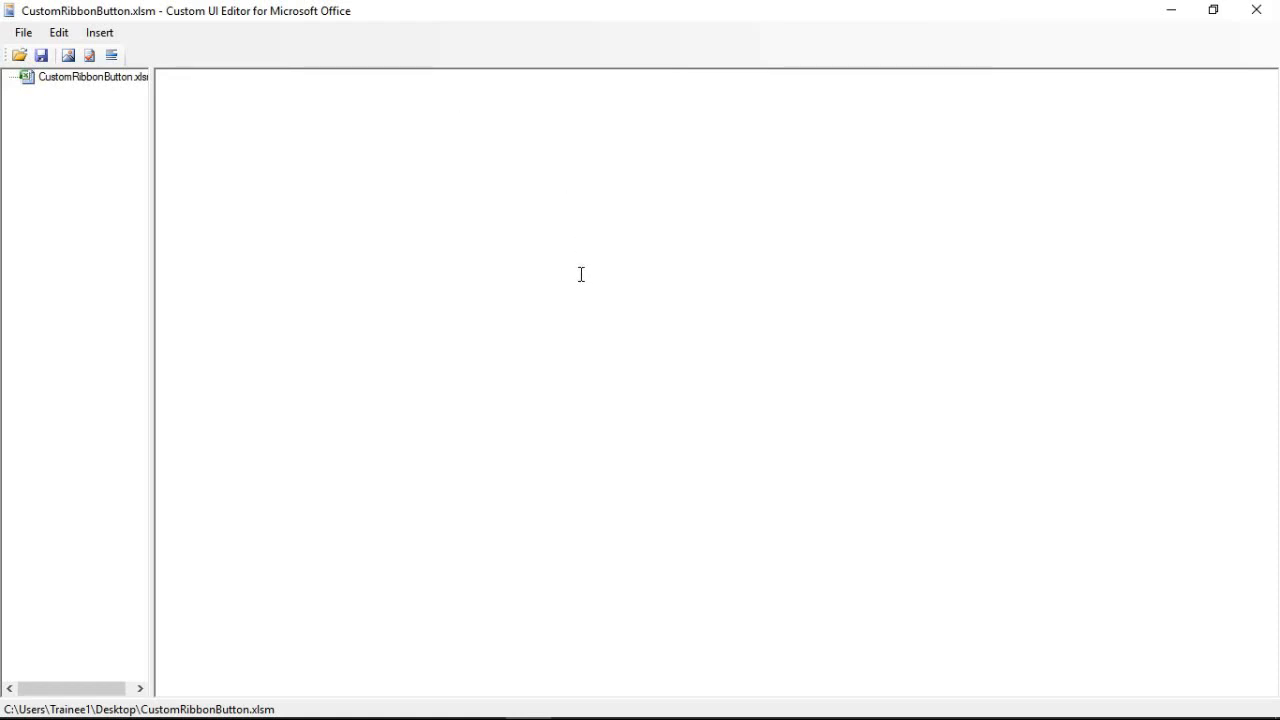
{"action": "mouse_move", "coordinate": [556, 280]}
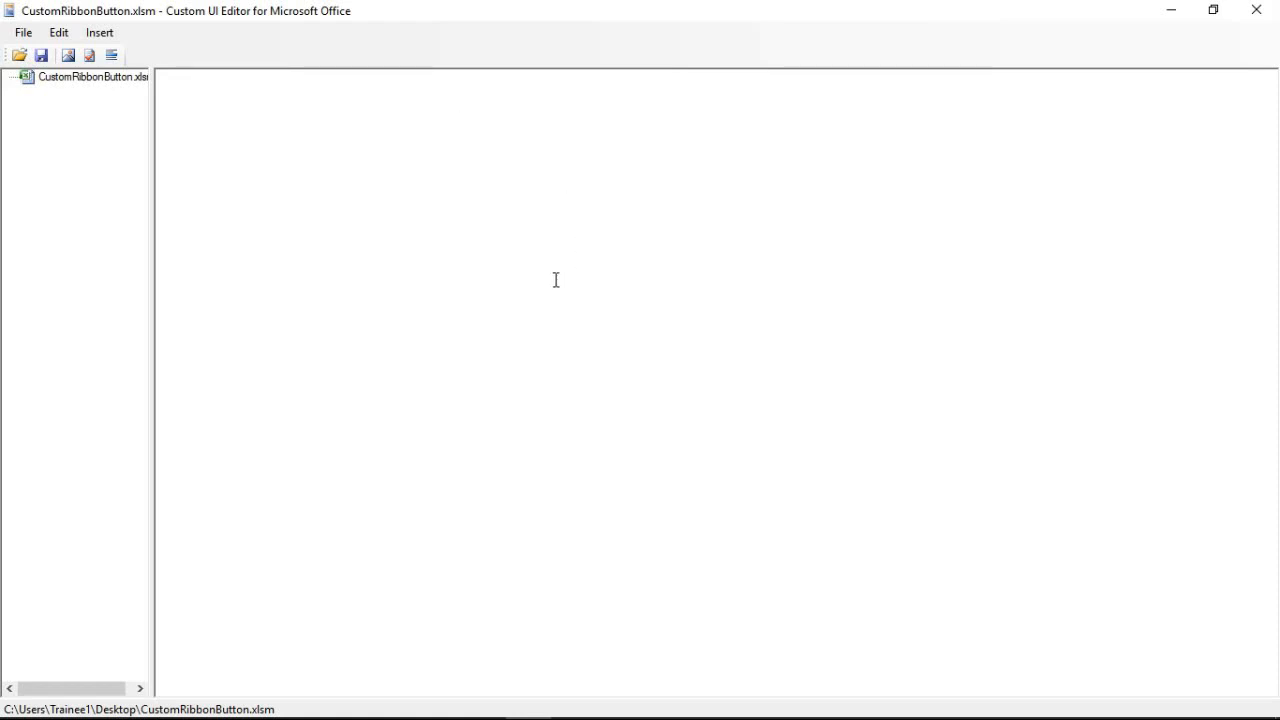
{"action": "mouse_move", "coordinate": [279, 174]}
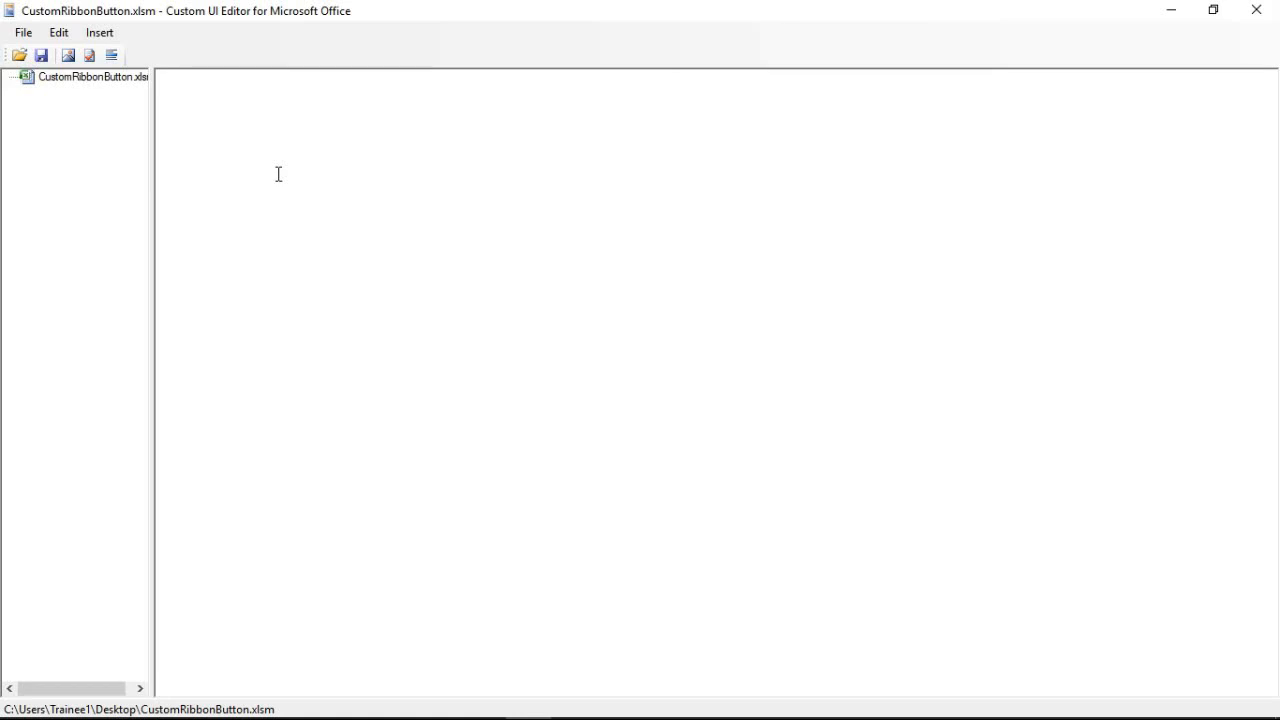
{"action": "mouse_move", "coordinate": [157, 113]}
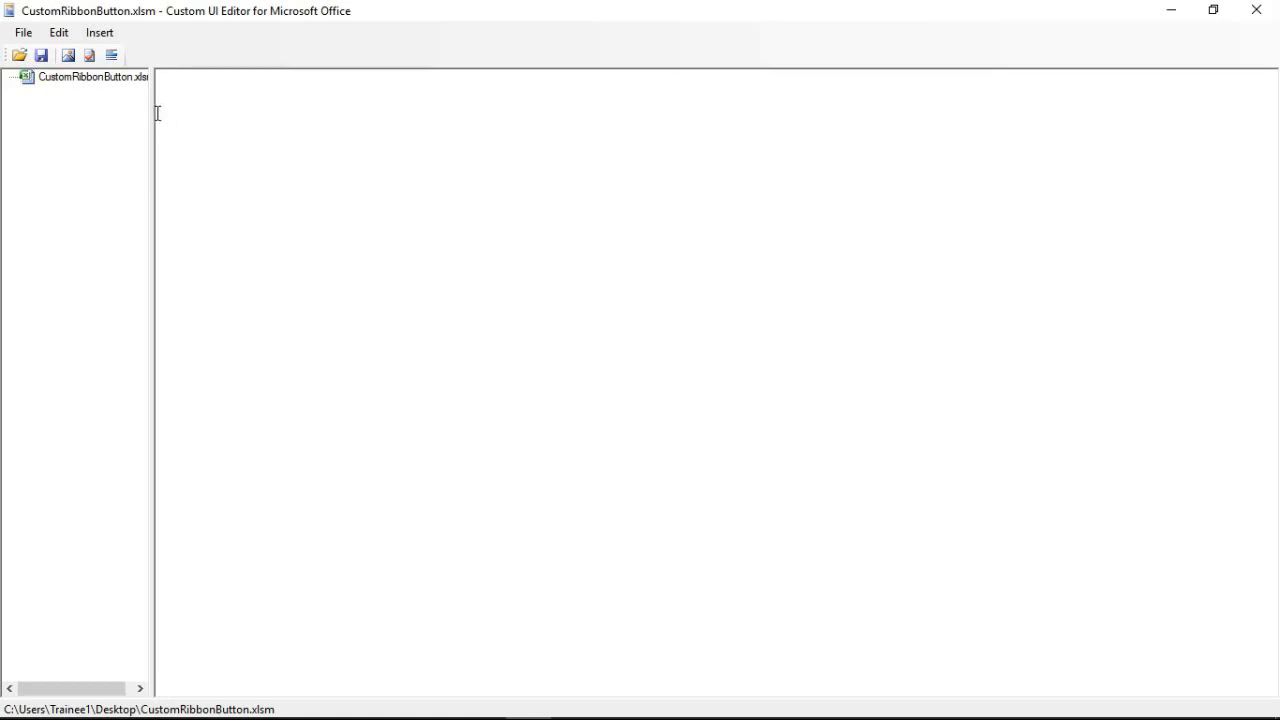
{"action": "left_click", "coordinate": [98, 32]}
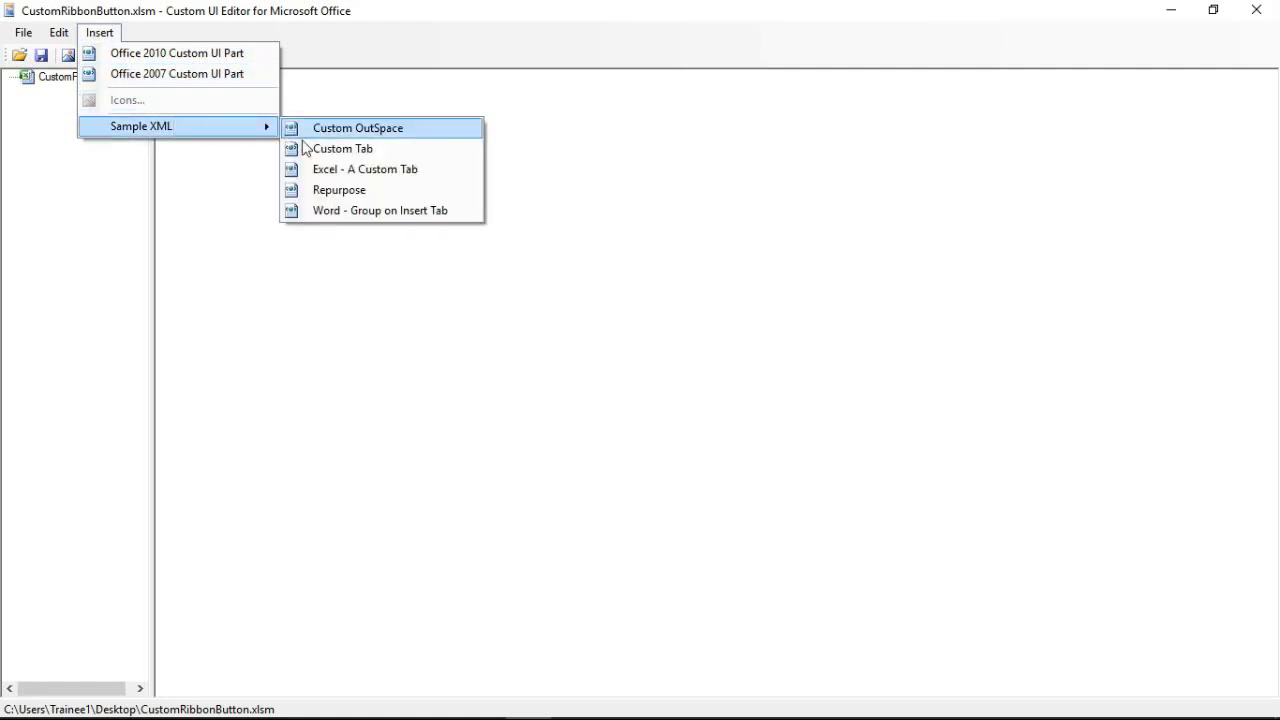
{"action": "mouse_move", "coordinate": [342, 148]}
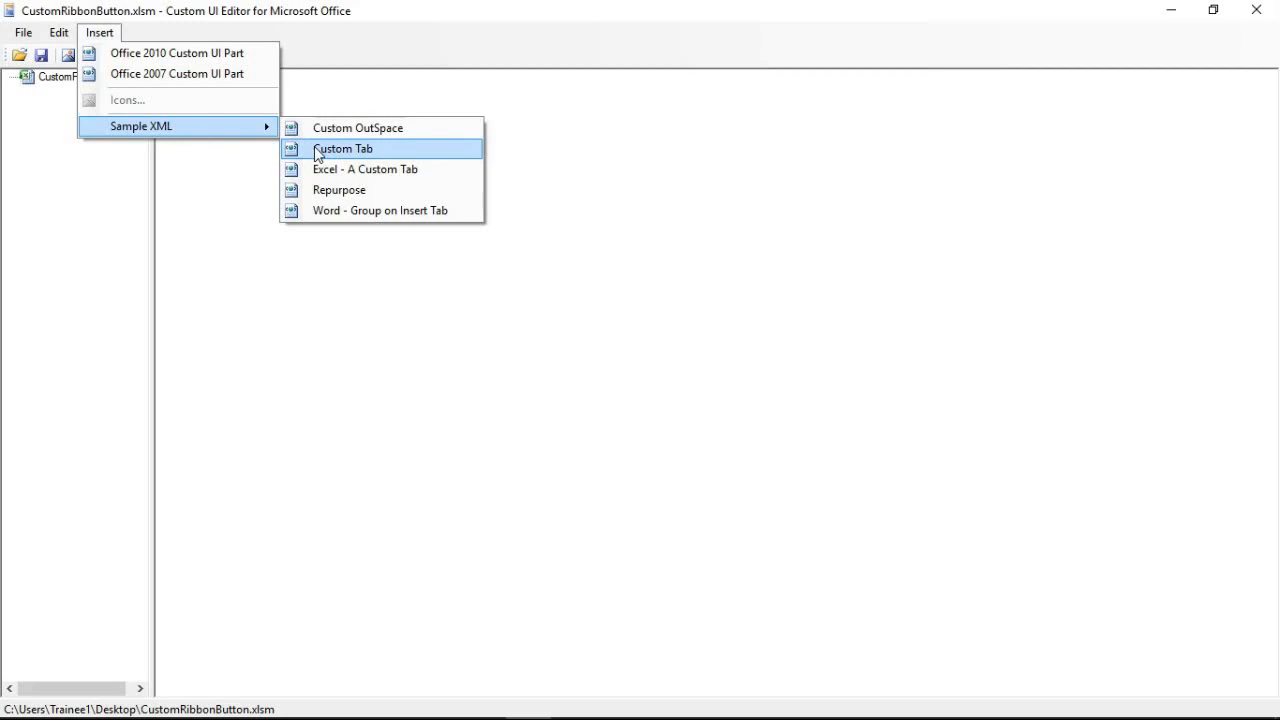
Insert the Custom Tab sample markup as a customUI14.xml part.
{"action": "left_click", "coordinate": [342, 148]}
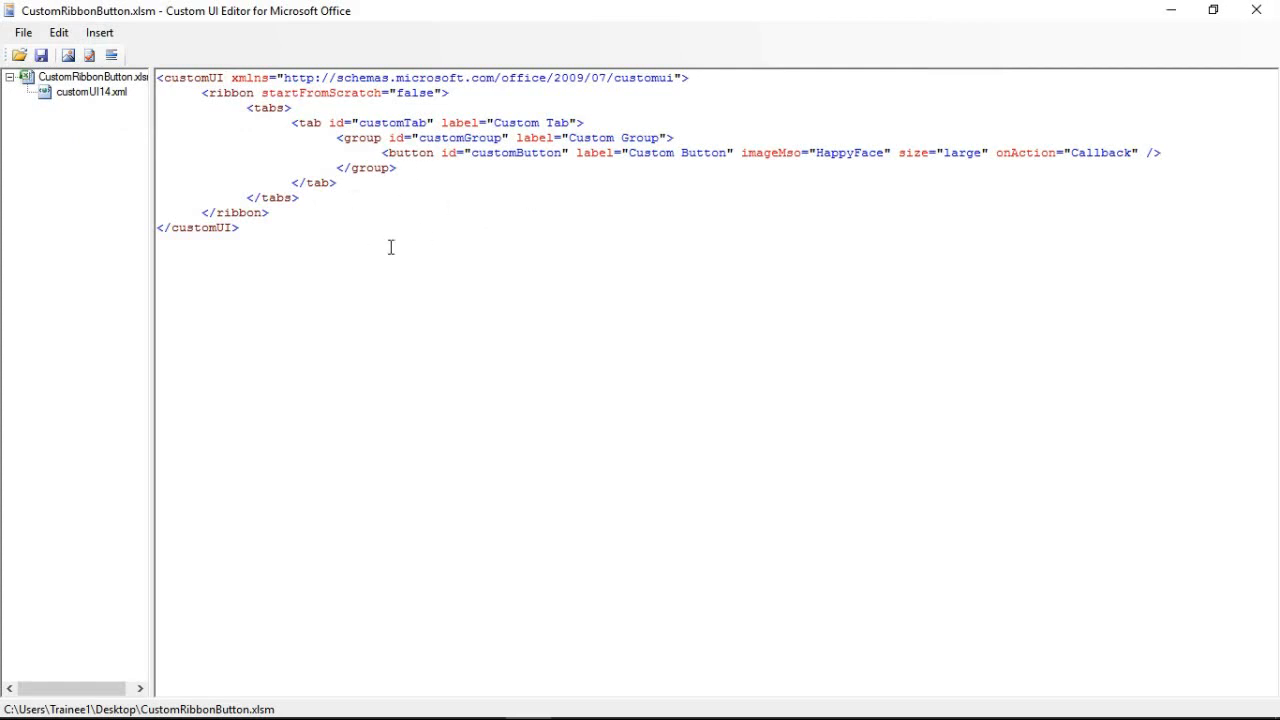
{"action": "mouse_move", "coordinate": [343, 171]}
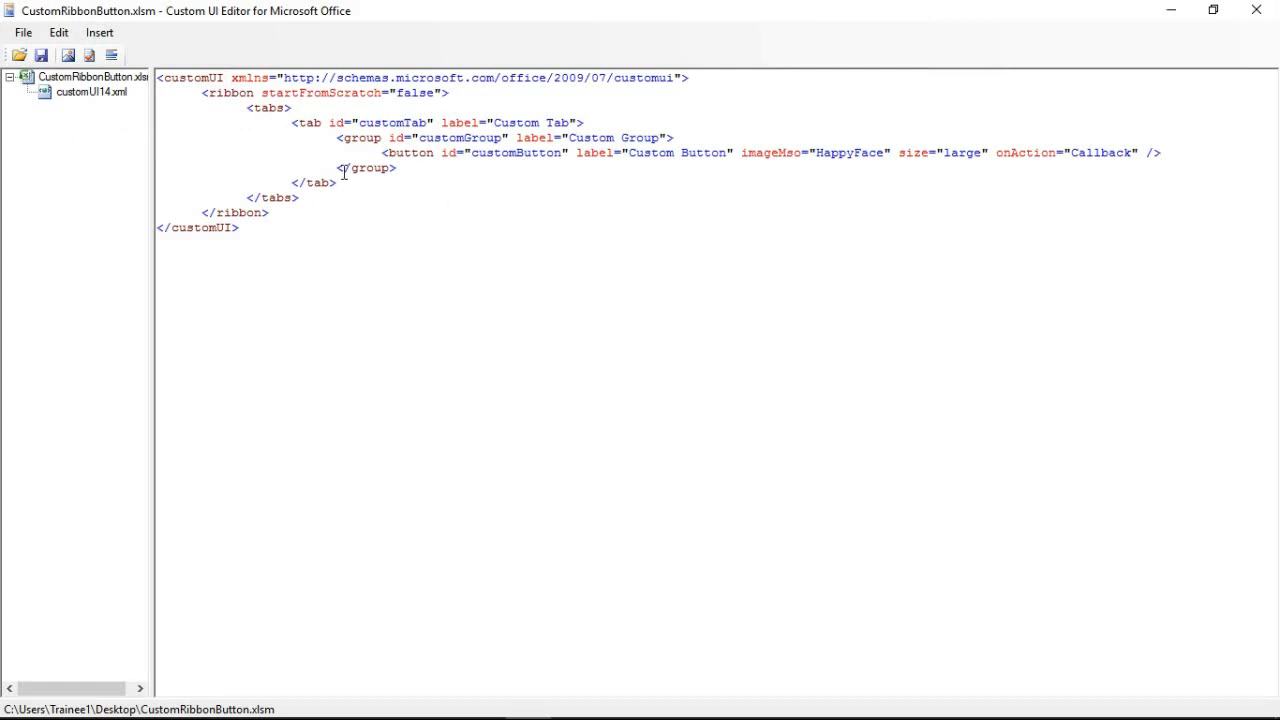
{"action": "left_click", "coordinate": [294, 122]}
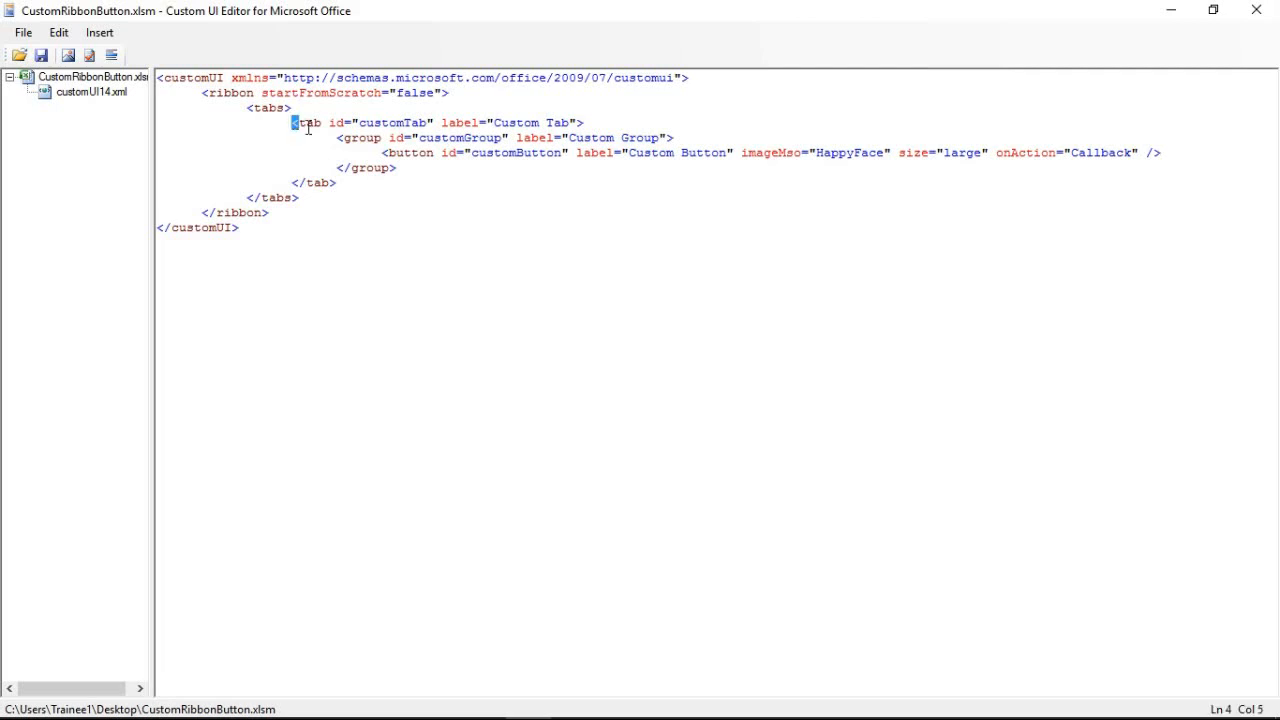
{"action": "left_click_drag", "start_coordinate": [293, 122], "coordinate": [540, 122]}
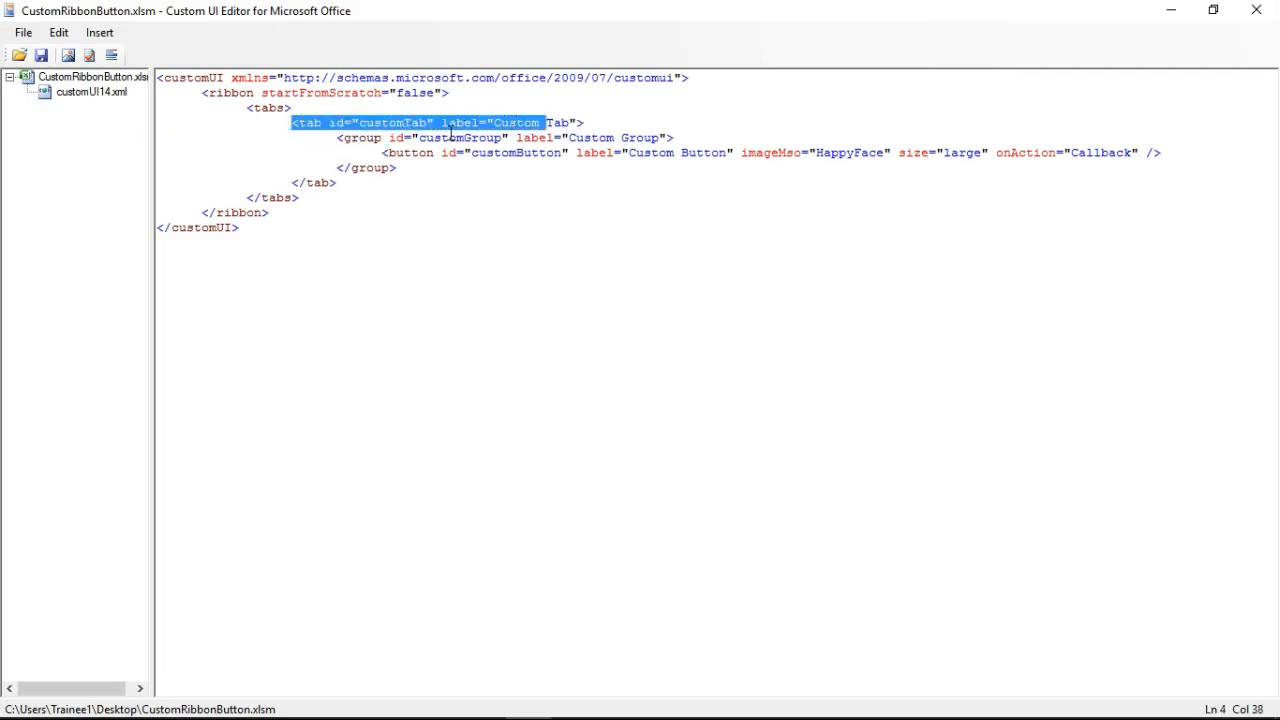
{"action": "double_click", "coordinate": [462, 138]}
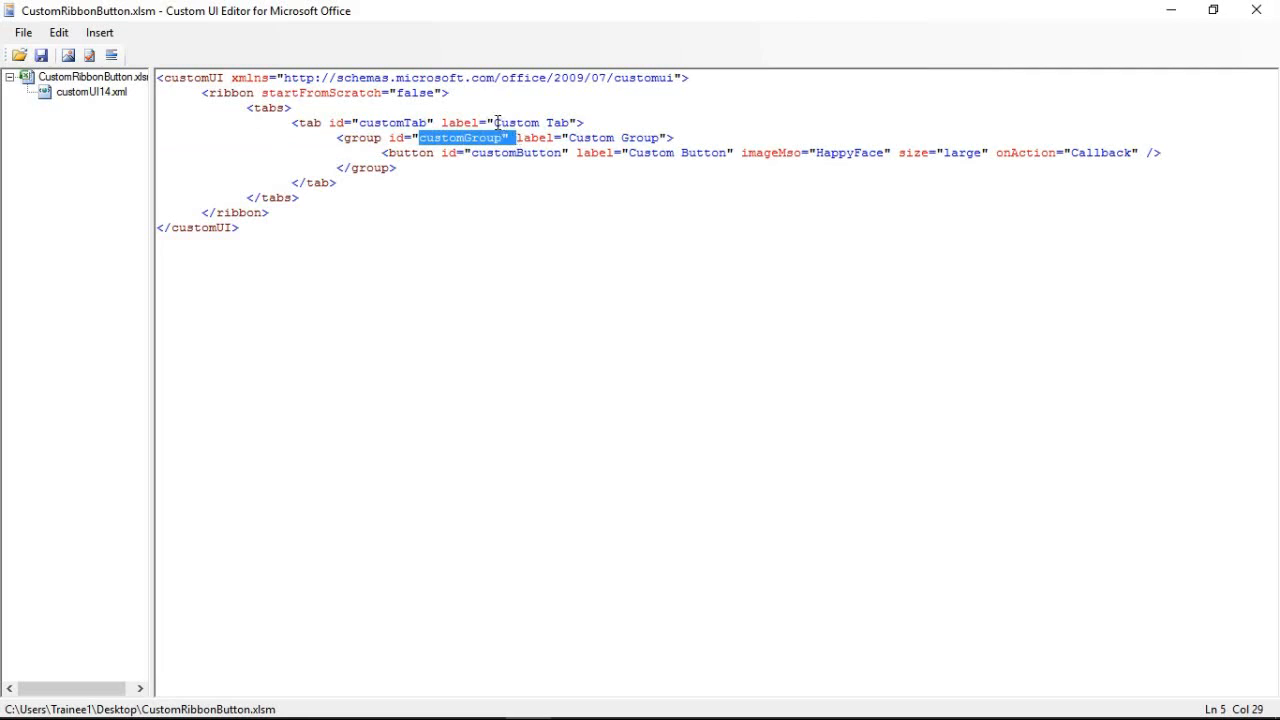
{"action": "double_click", "coordinate": [515, 122]}
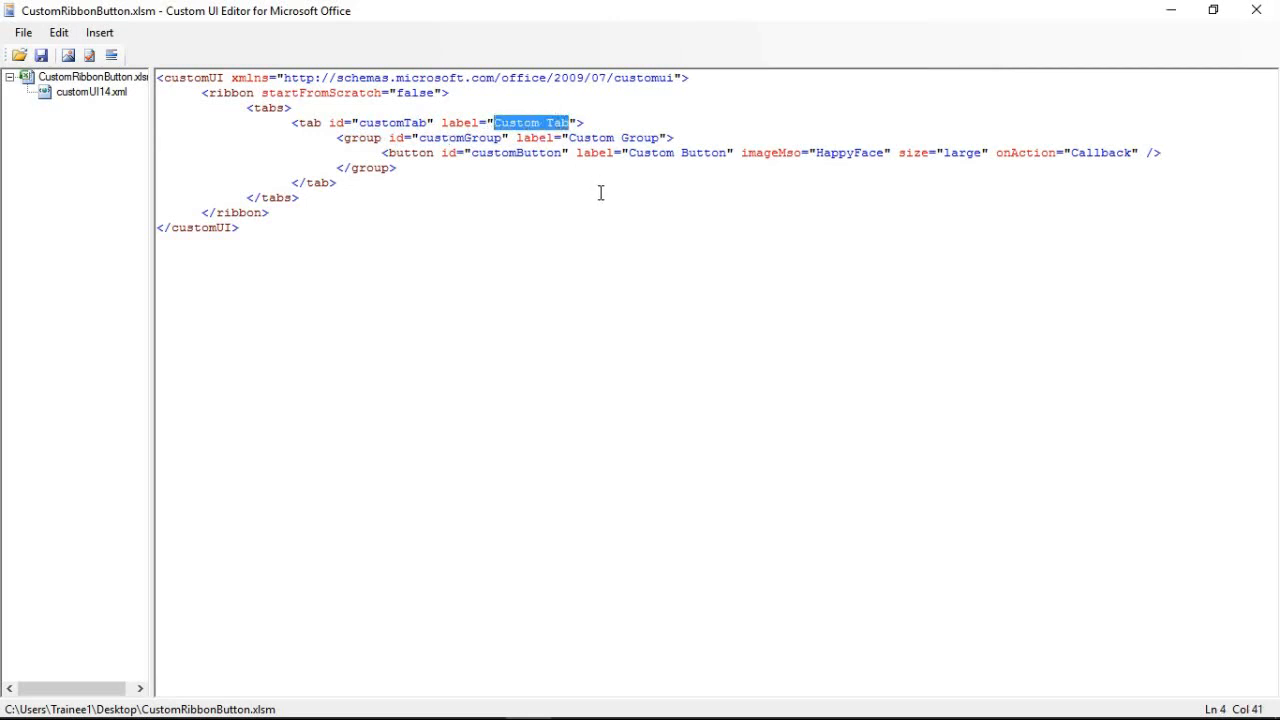
Label the tab 'Macros' and the group 'Reporting'.
{"action": "type", "text": "M"}
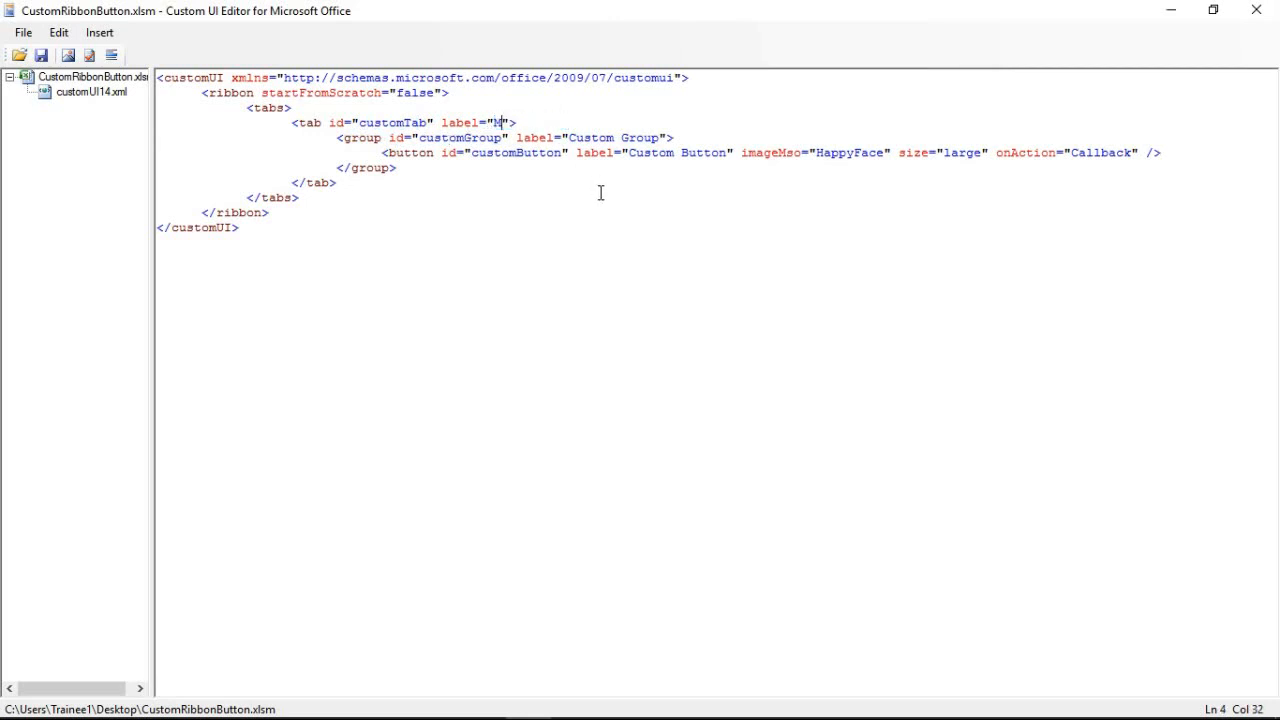
{"action": "type", "text": "acros"}
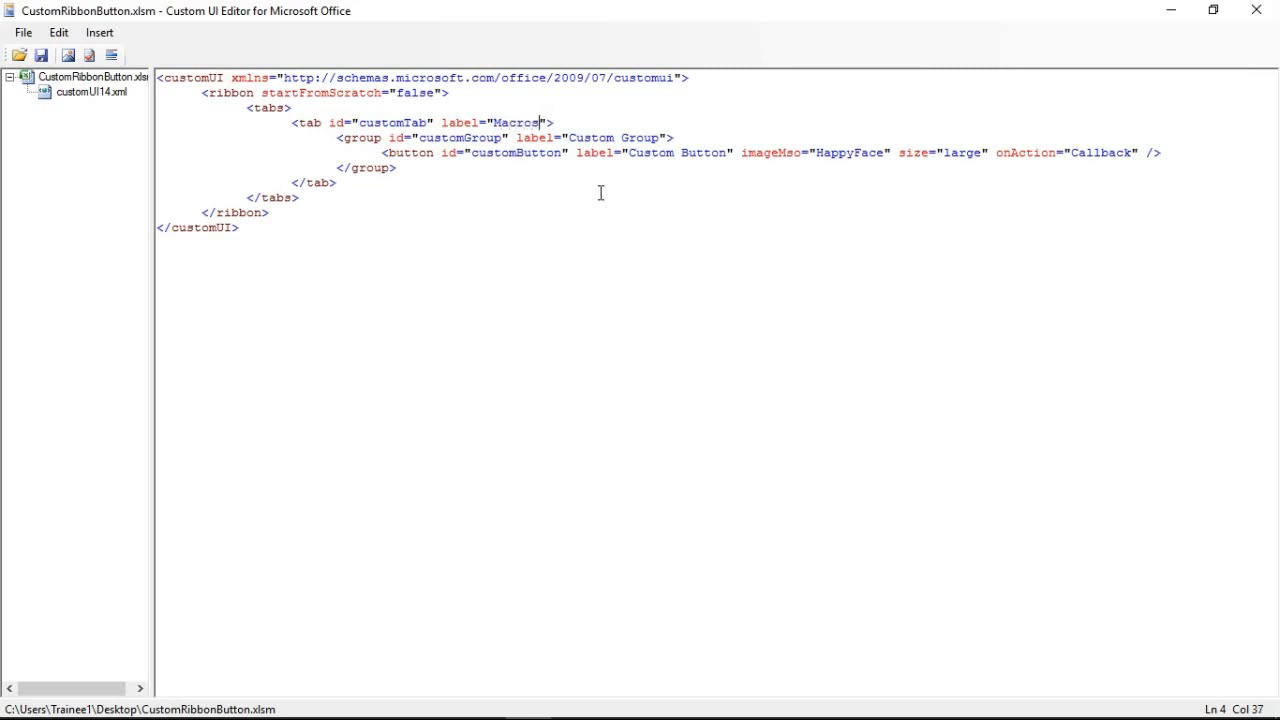
{"action": "mouse_move", "coordinate": [571, 138]}
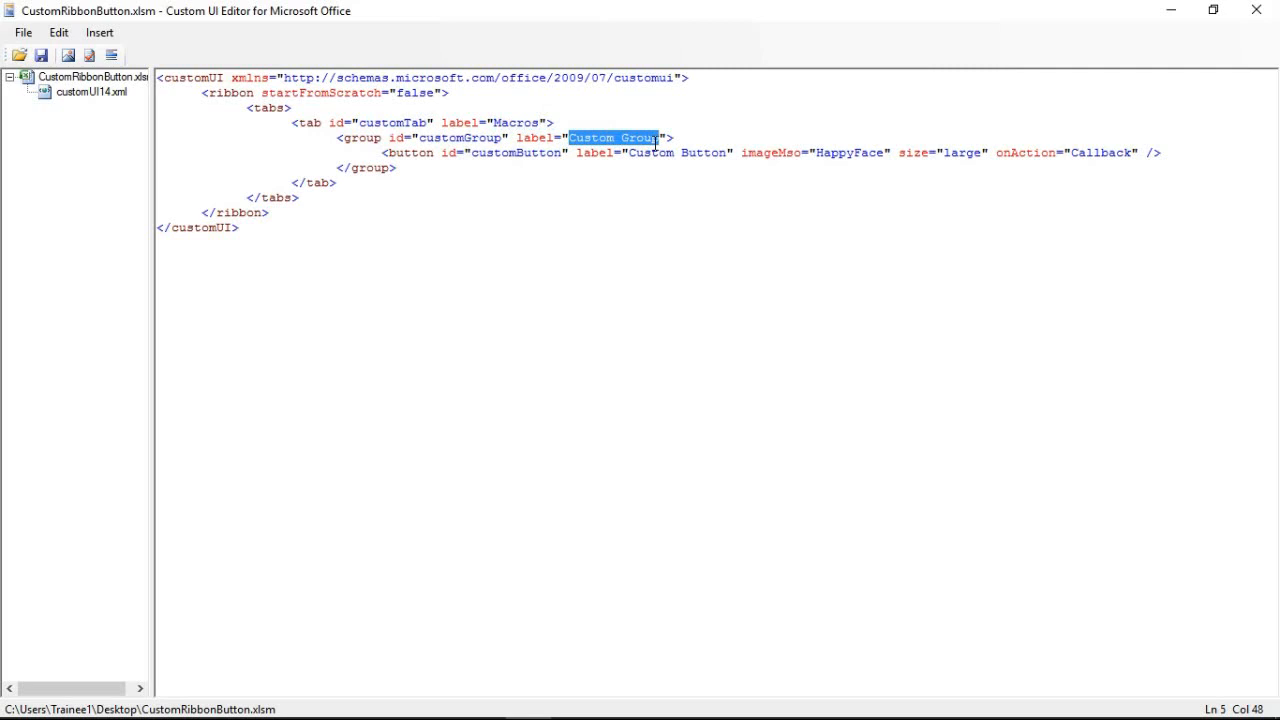
{"action": "type", "text": "Report"}
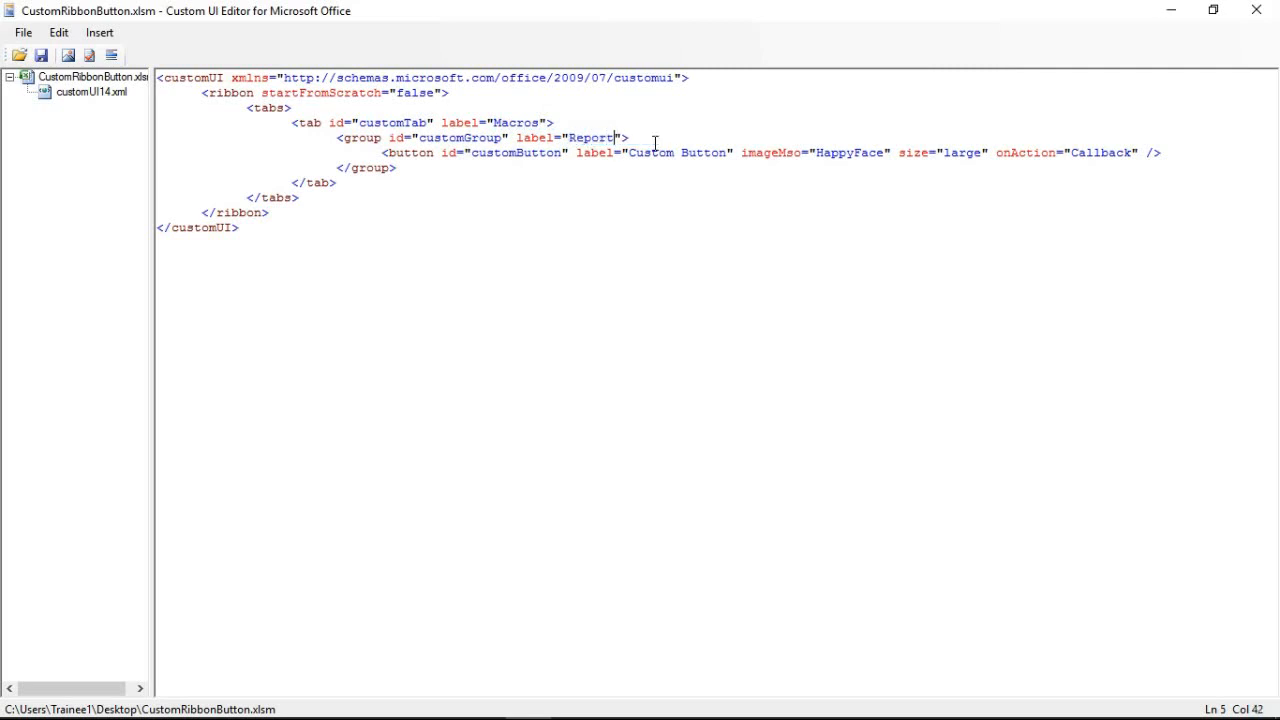
{"action": "type", "text": "ing"}
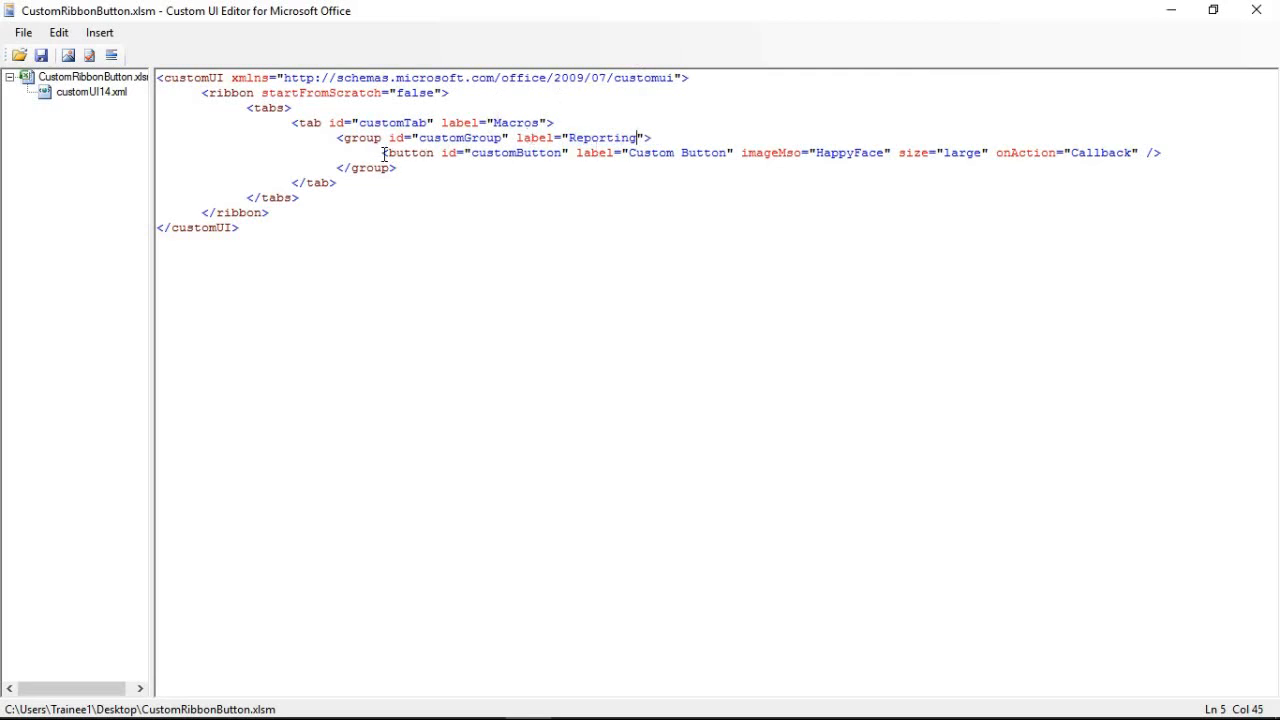
Give the button id 'ExportPDF' and label 'Export As PDF'.
{"action": "double_click", "coordinate": [406, 152]}
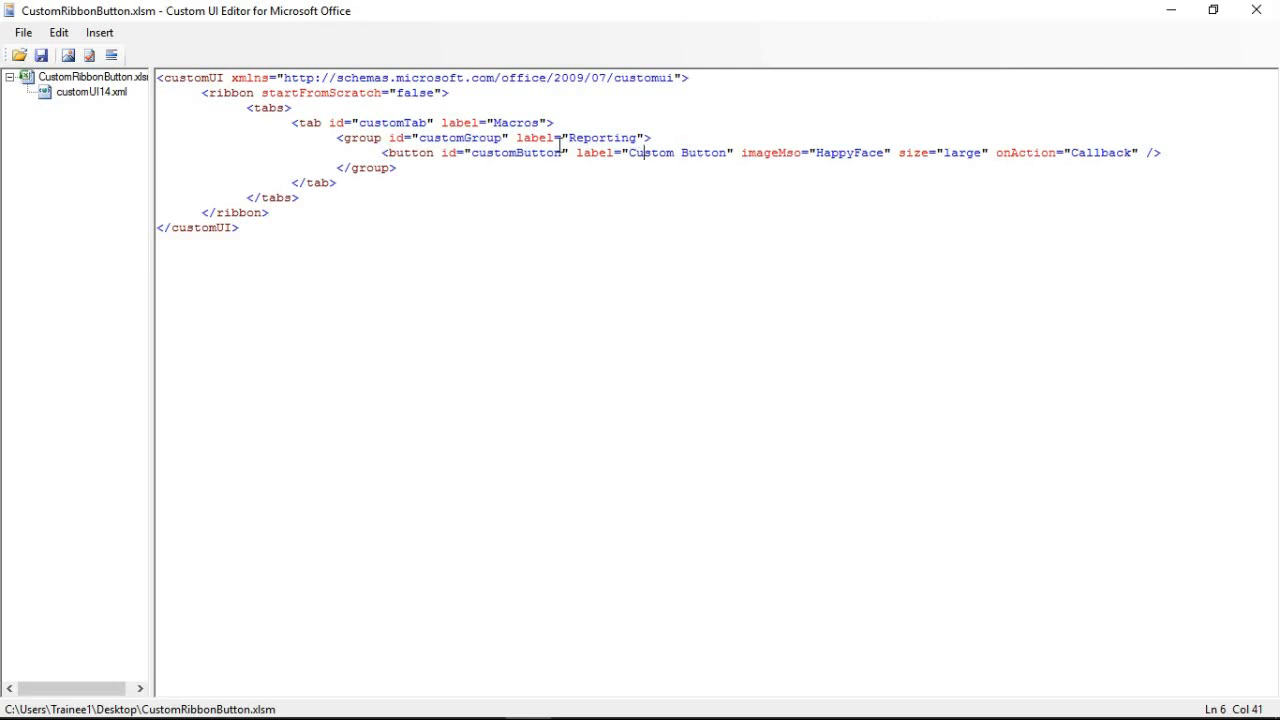
{"action": "double_click", "coordinate": [490, 152]}
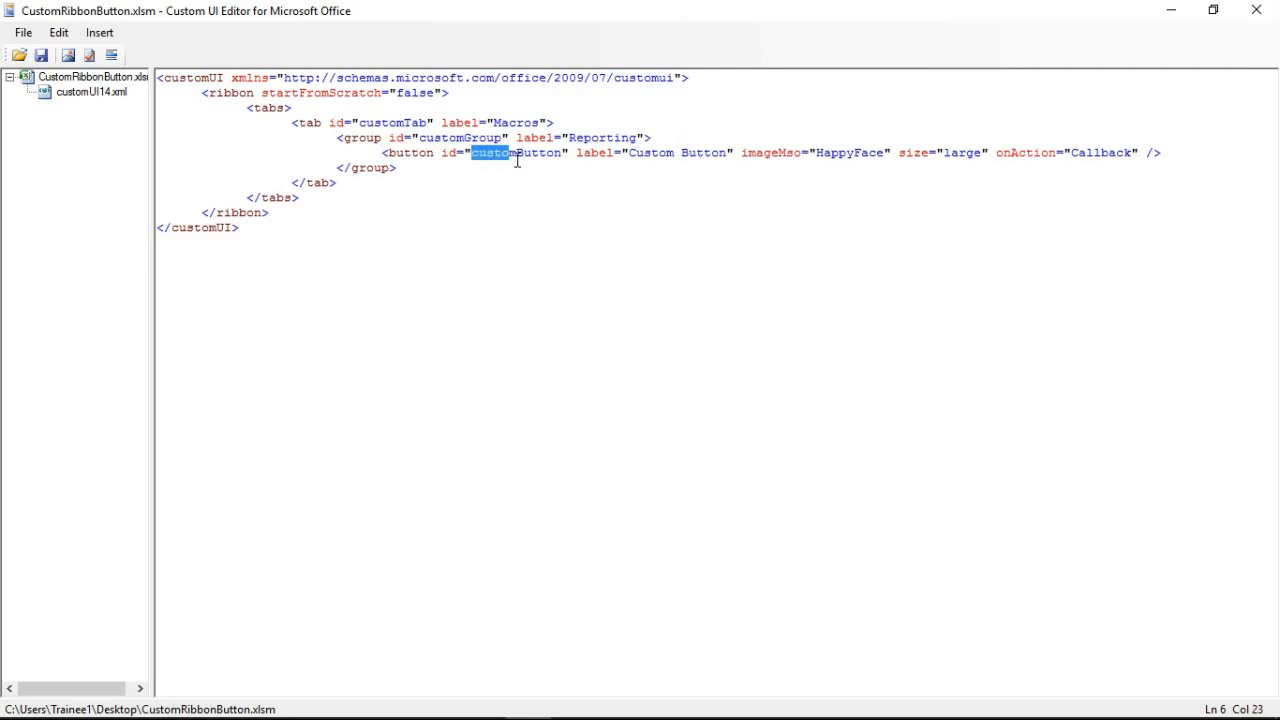
{"action": "double_click", "coordinate": [516, 153]}
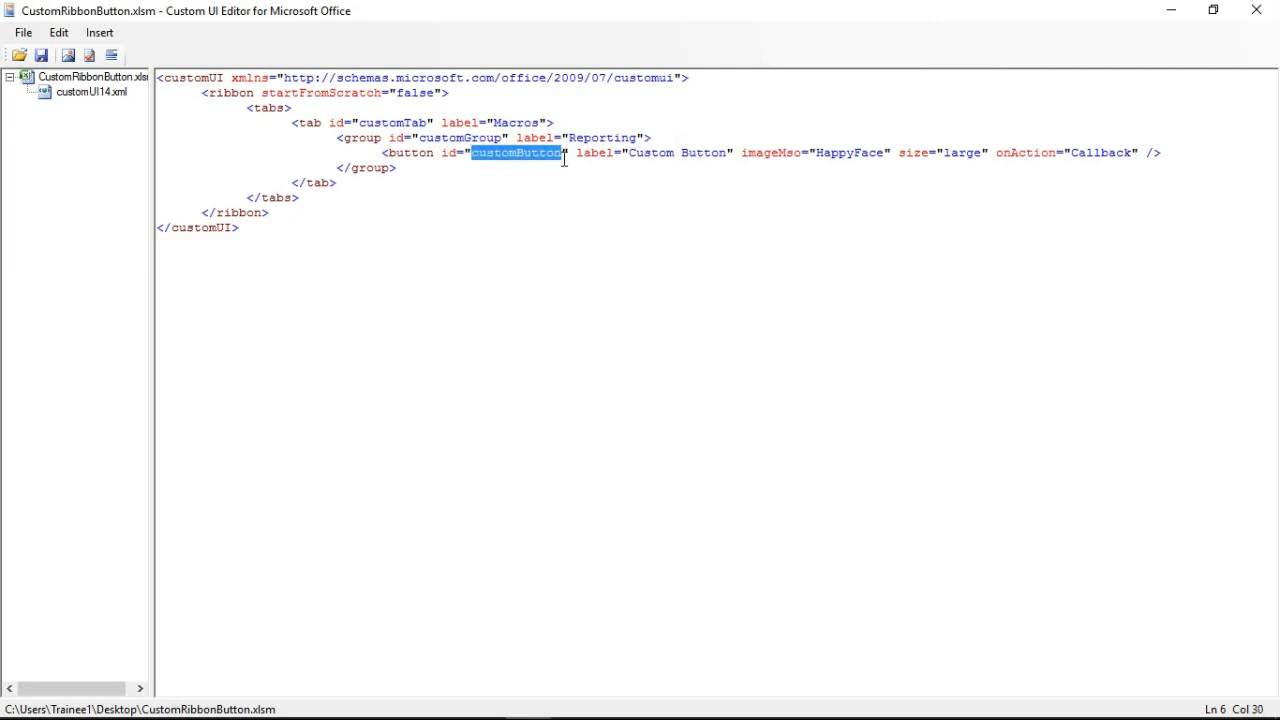
{"action": "type", "text": "ExportPDF"}
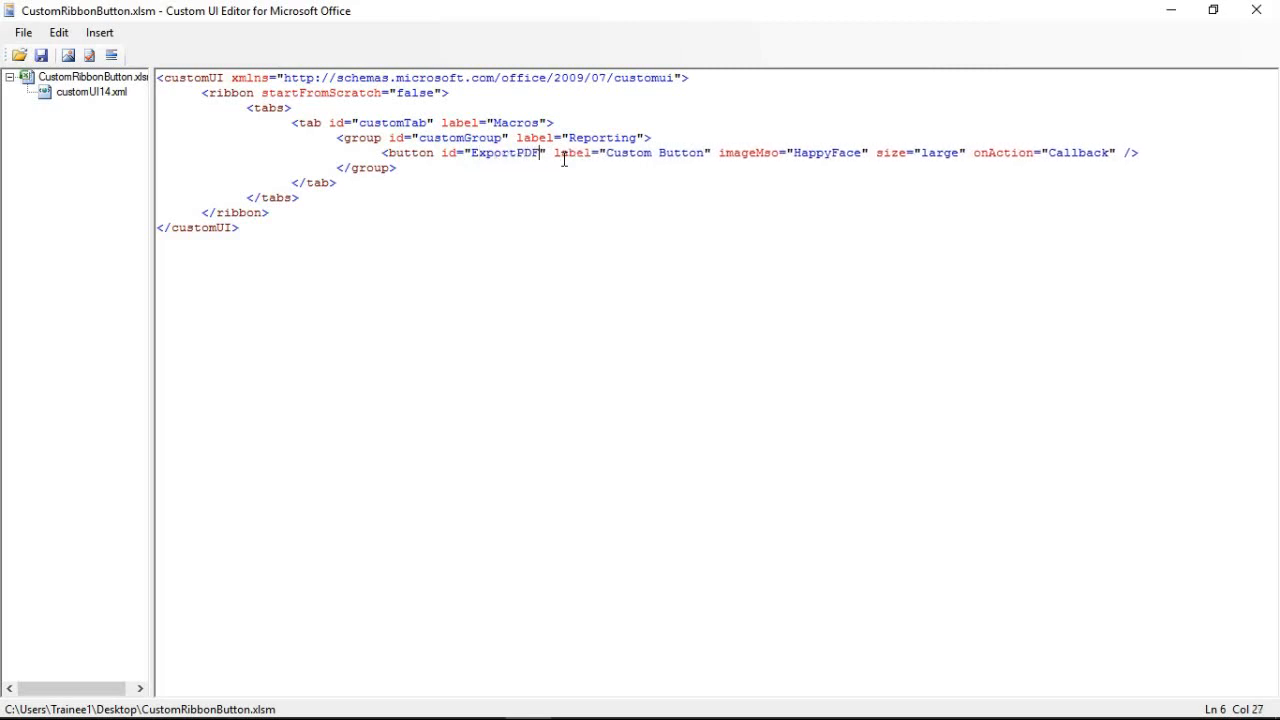
{"action": "mouse_move", "coordinate": [608, 153]}
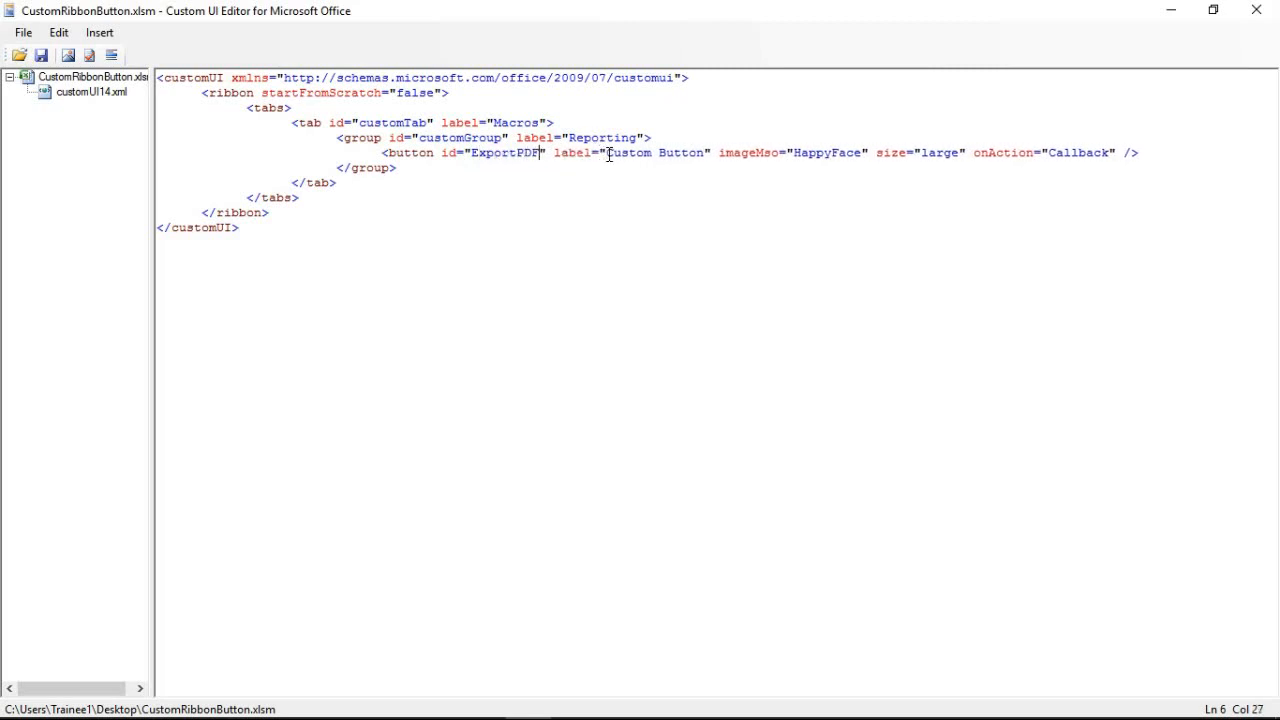
{"action": "double_click", "coordinate": [630, 153]}
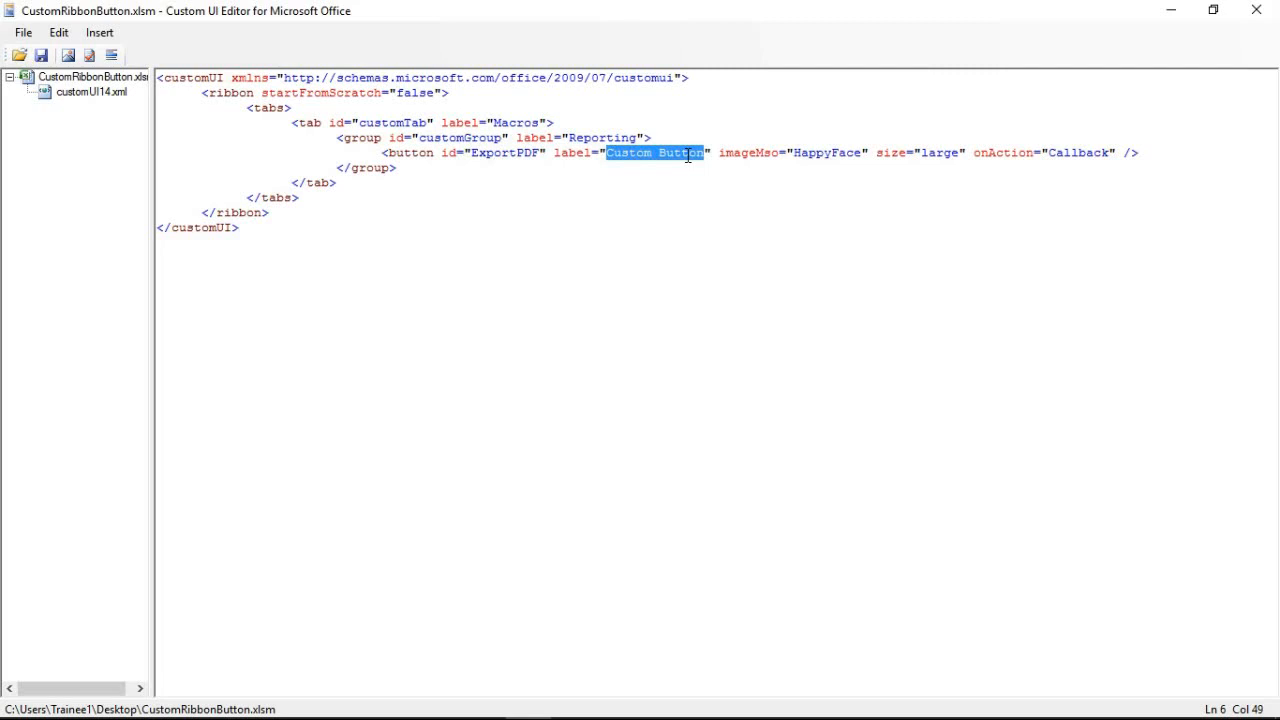
{"action": "type", "text": "Export A"}
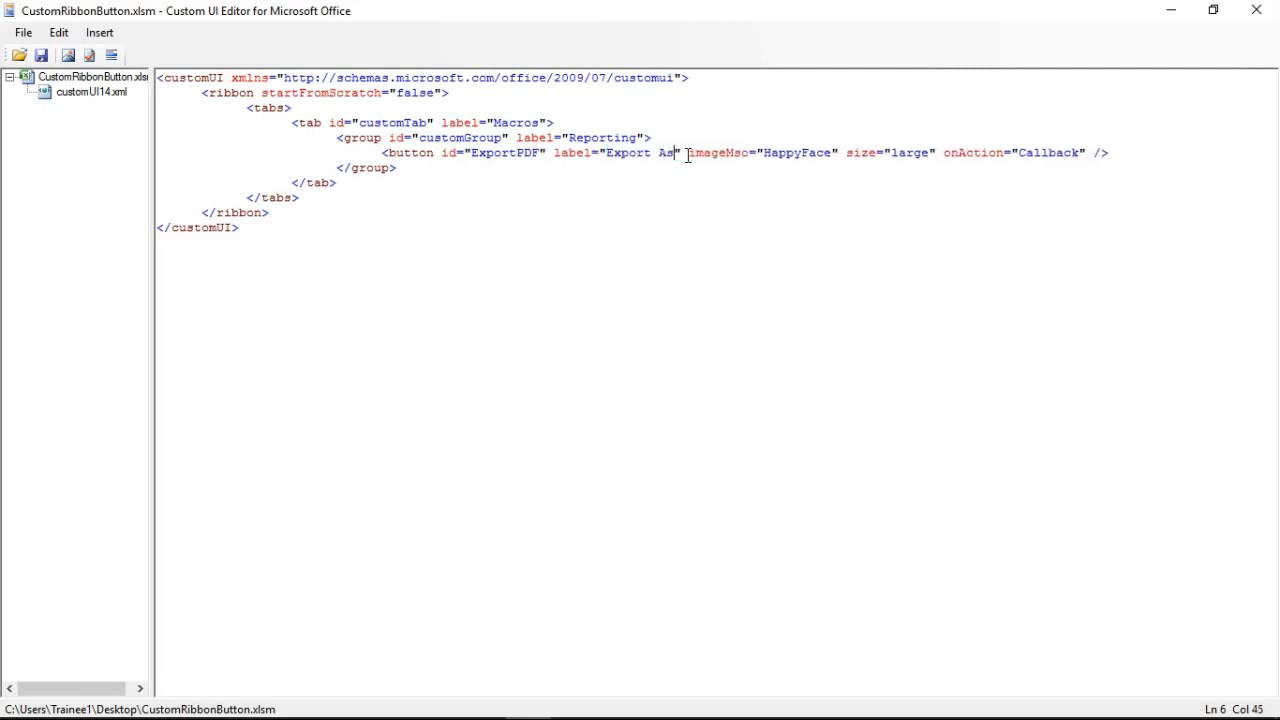
{"action": "type", "text": "PDF"}
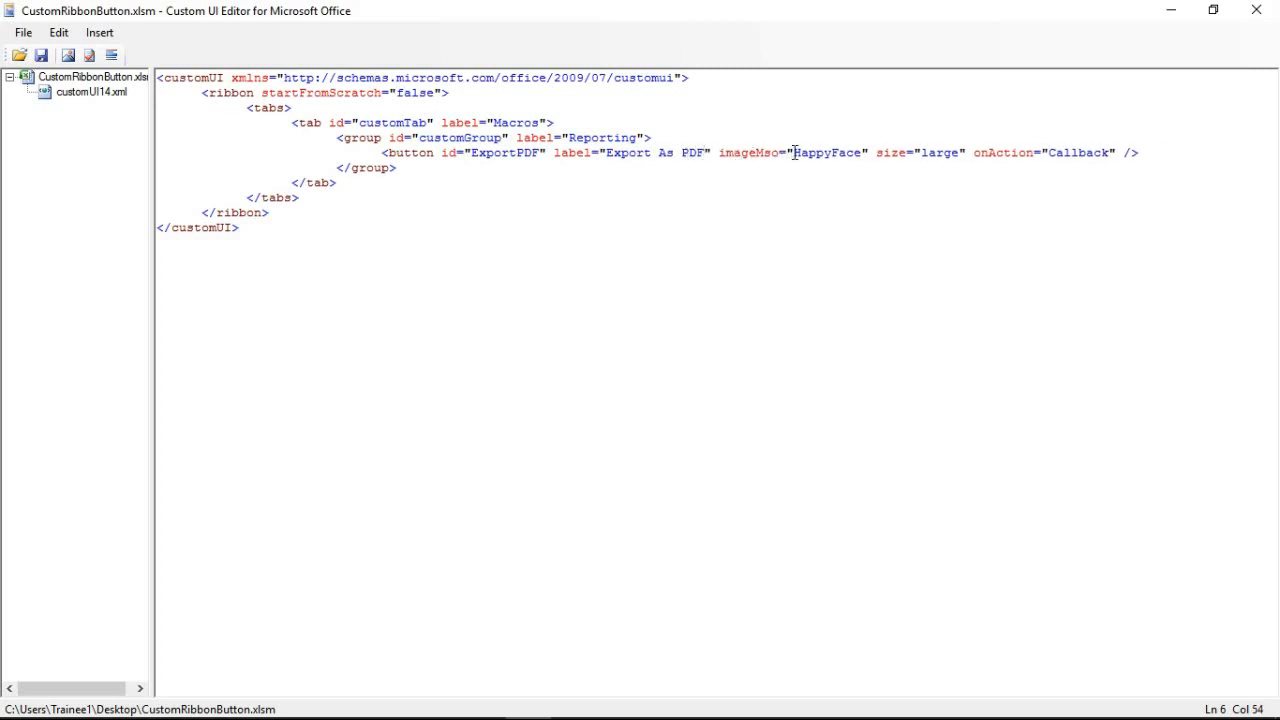
Replace imageMso 'HappyFace' with image 'analytics-72' on the button.
{"action": "double_click", "coordinate": [810, 153]}
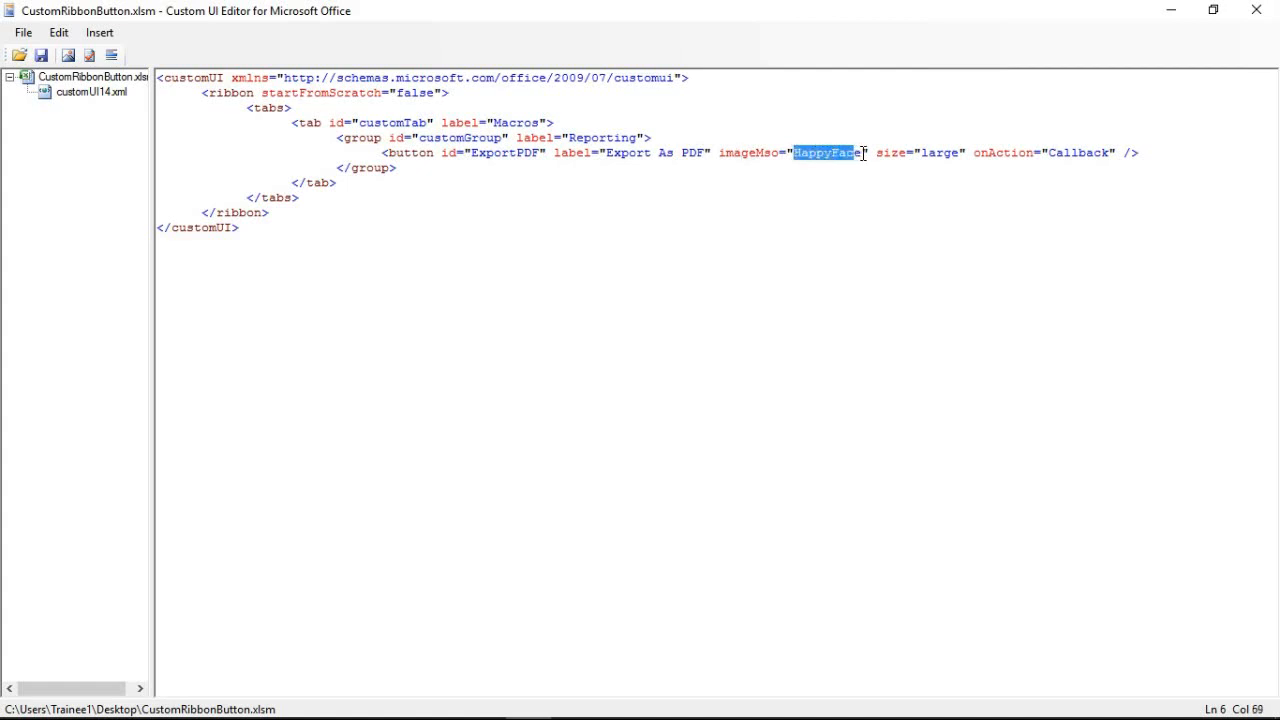
{"action": "key", "text": "Delete"}
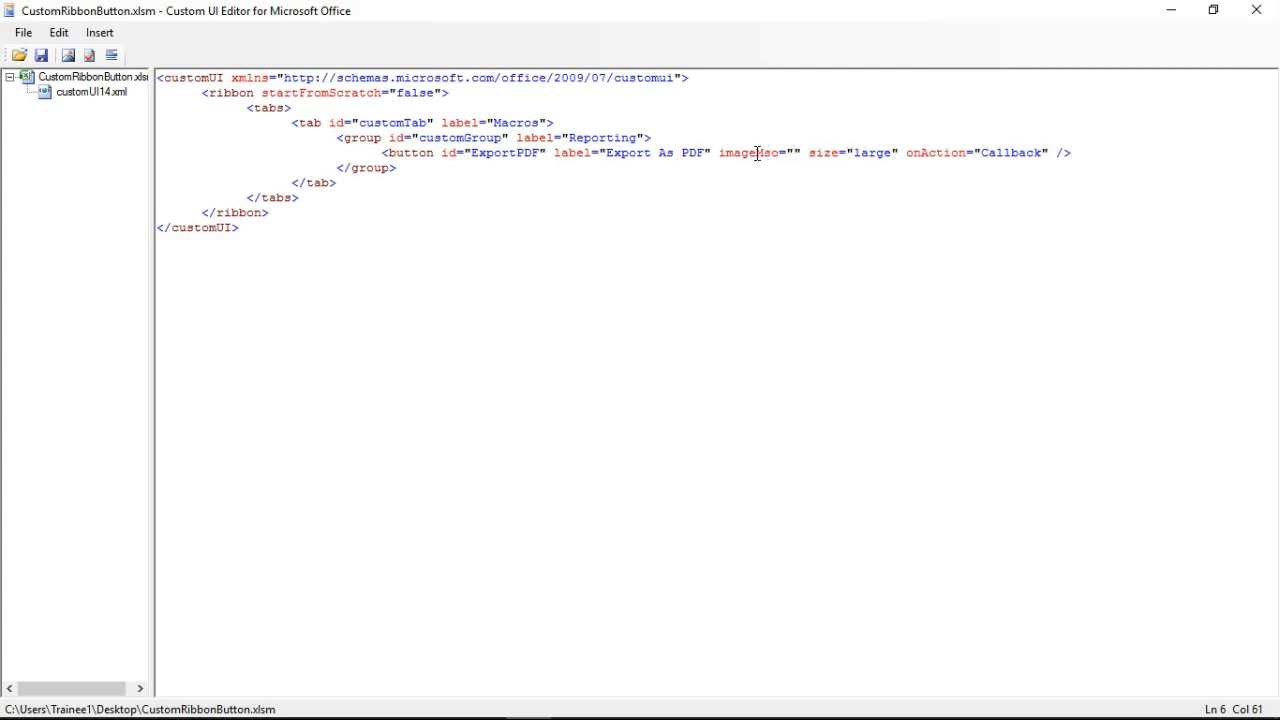
{"action": "double_click", "coordinate": [765, 153]}
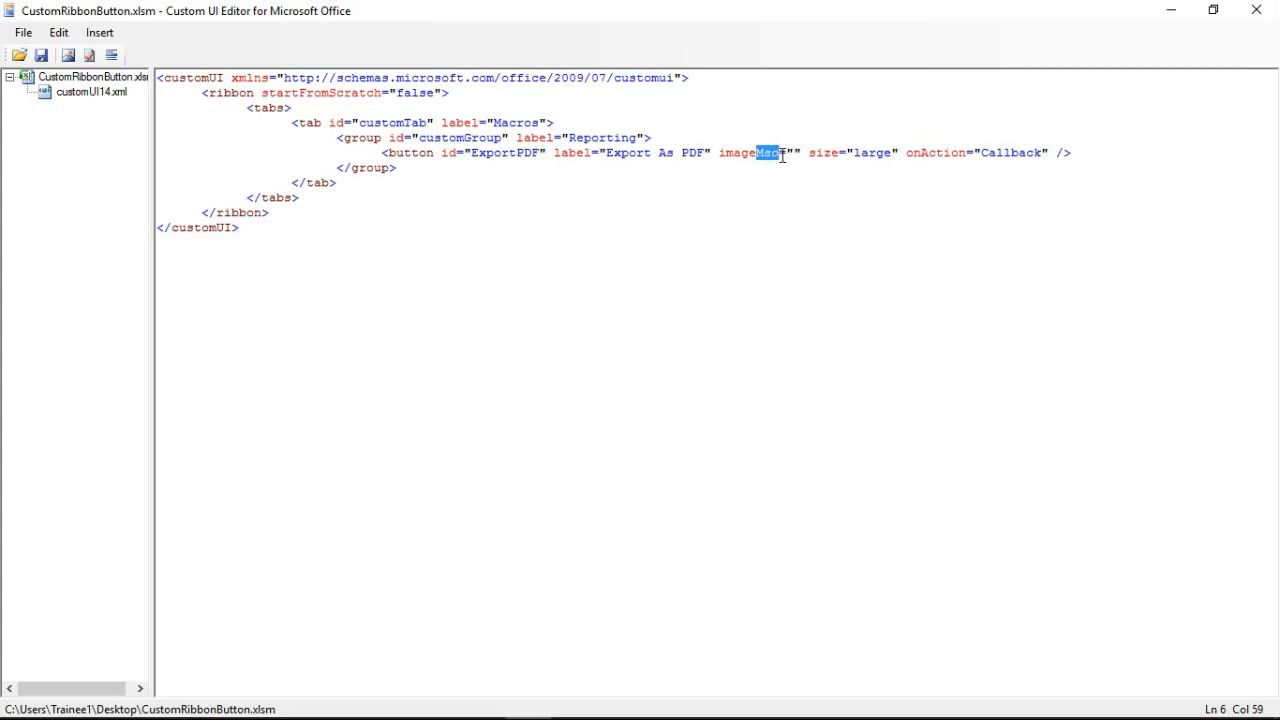
{"action": "key", "text": "Delete"}
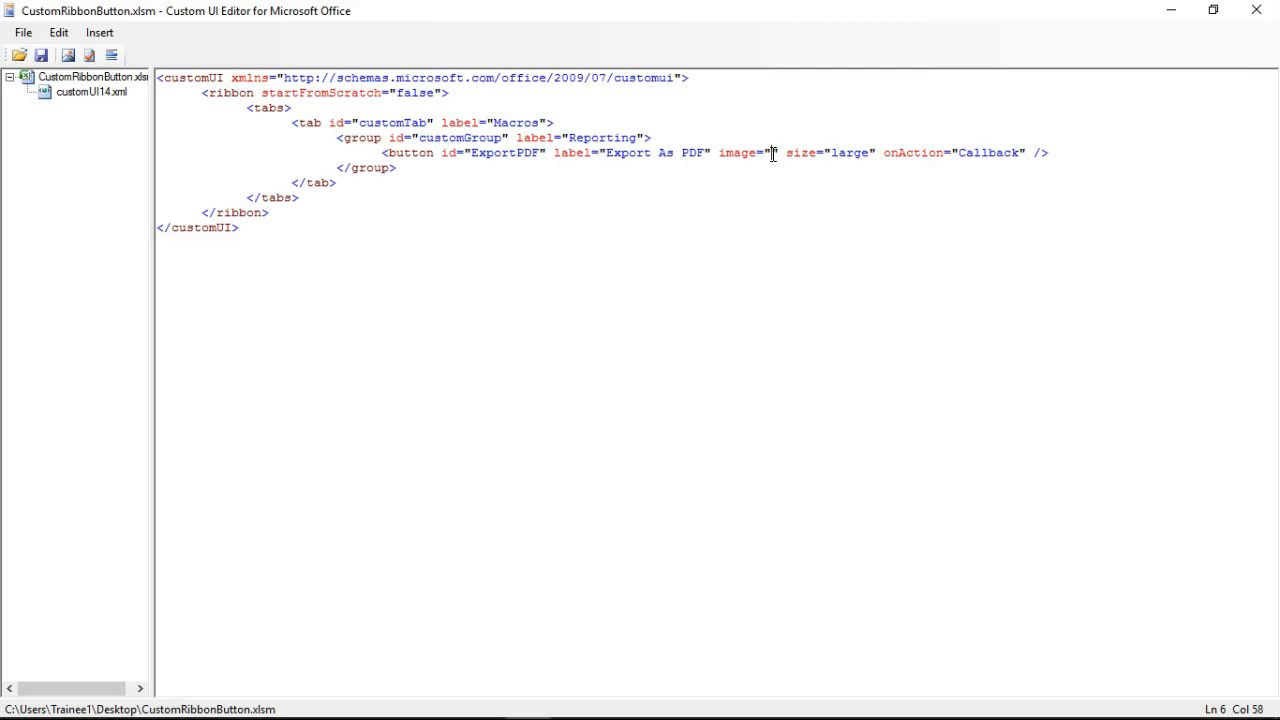
{"action": "type", "text": "final"}
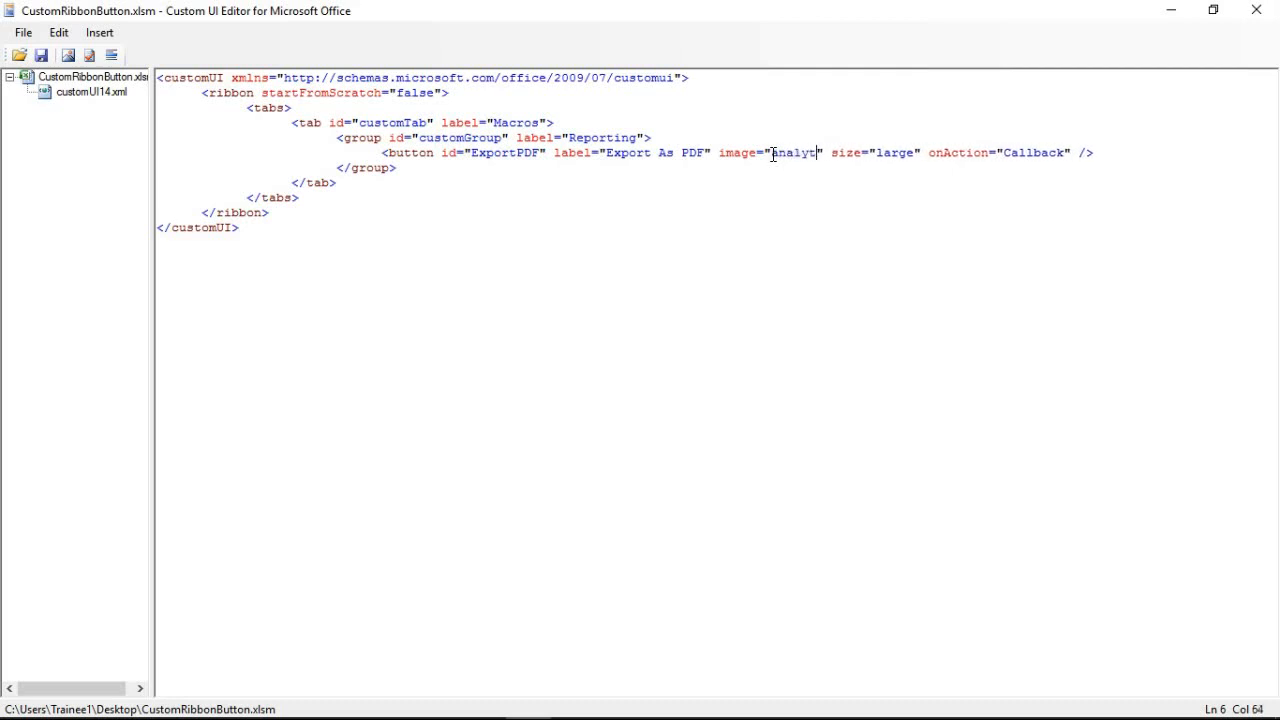
{"action": "type", "text": "cics"}
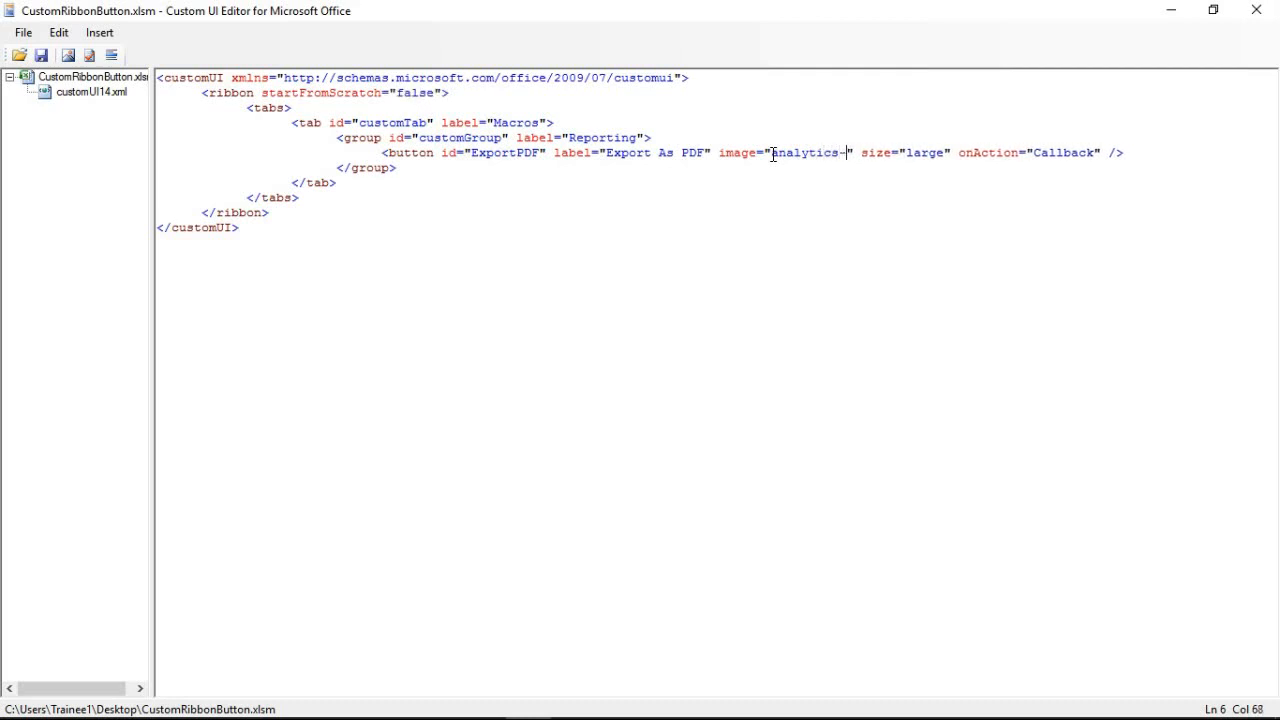
{"action": "type", "text": "72"}
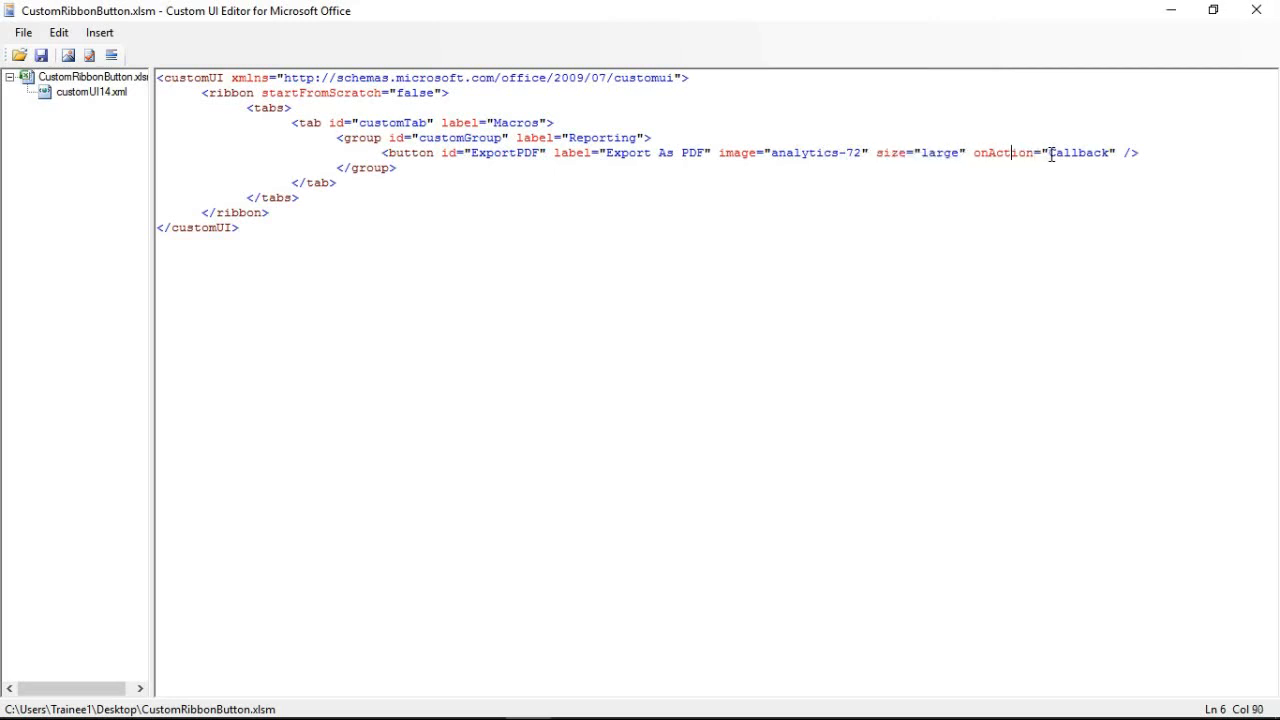
Replace the onAction value 'Callback' with 'ExportAsPDF'.
{"action": "double_click", "coordinate": [1079, 153]}
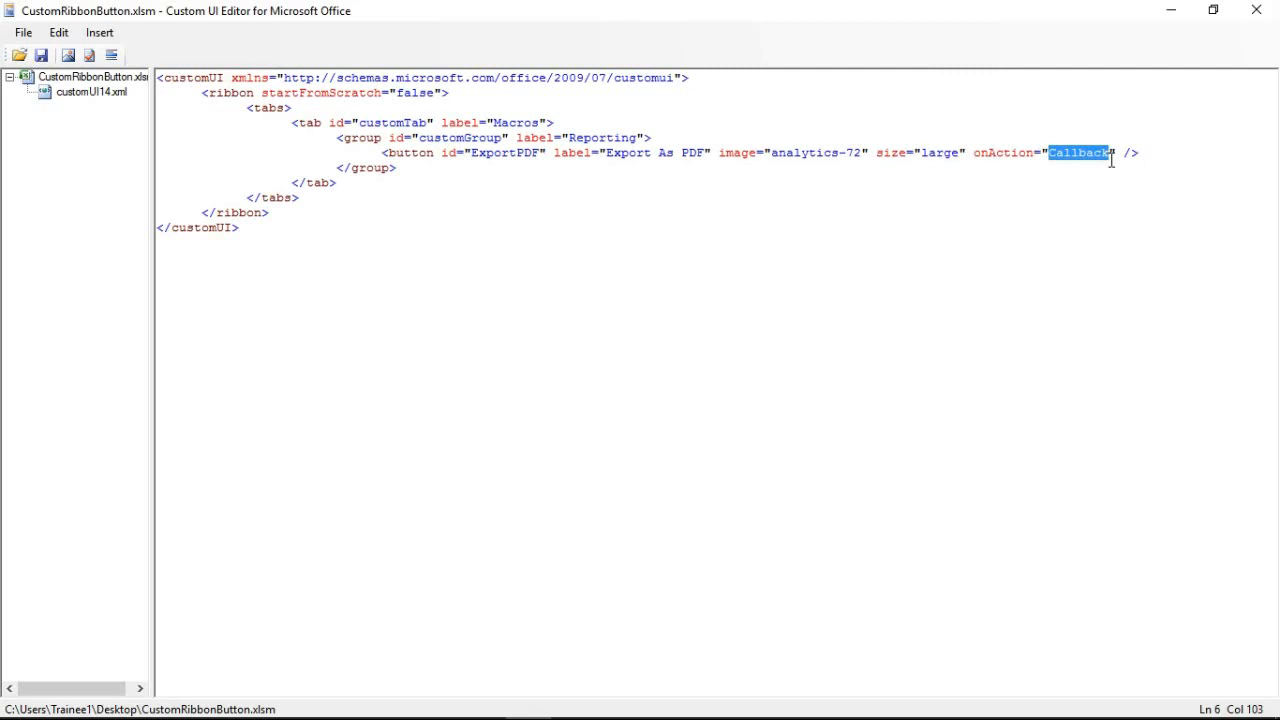
{"action": "type", "text": "ExportAs"}
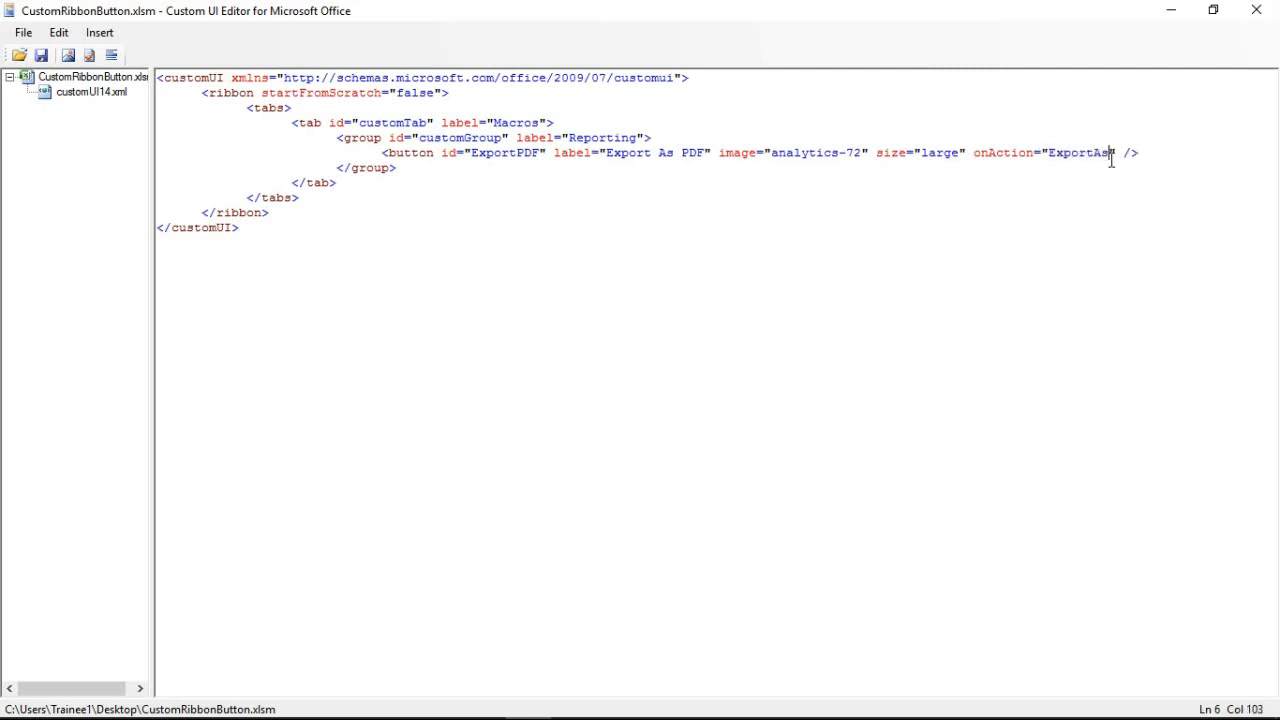
{"action": "type", "text": "PDF"}
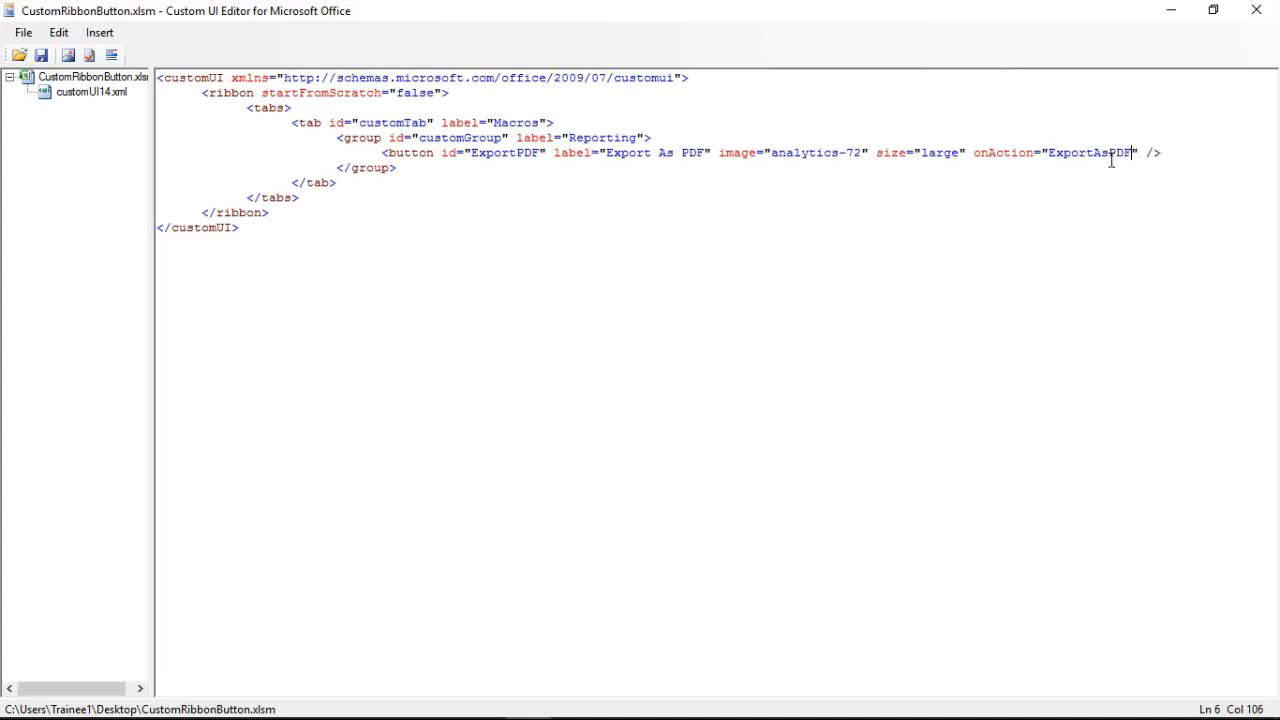
{"action": "mouse_move", "coordinate": [527, 199]}
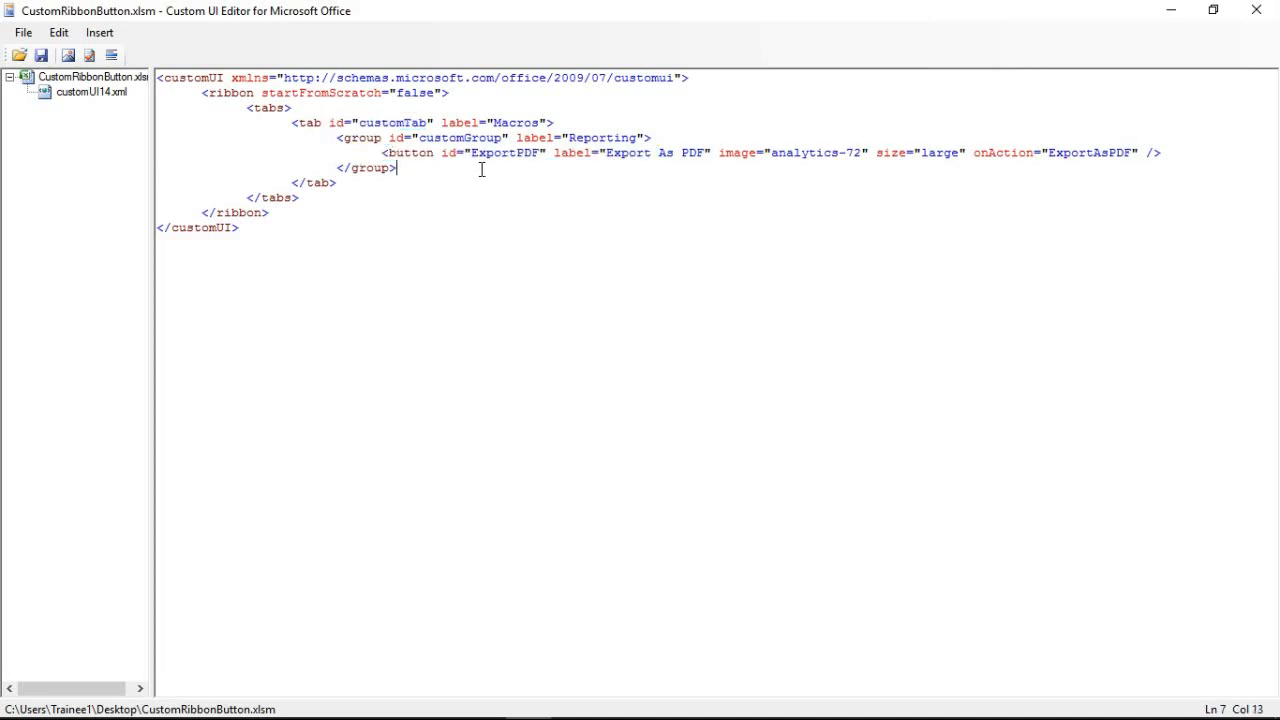
{"action": "mouse_move", "coordinate": [613, 176]}
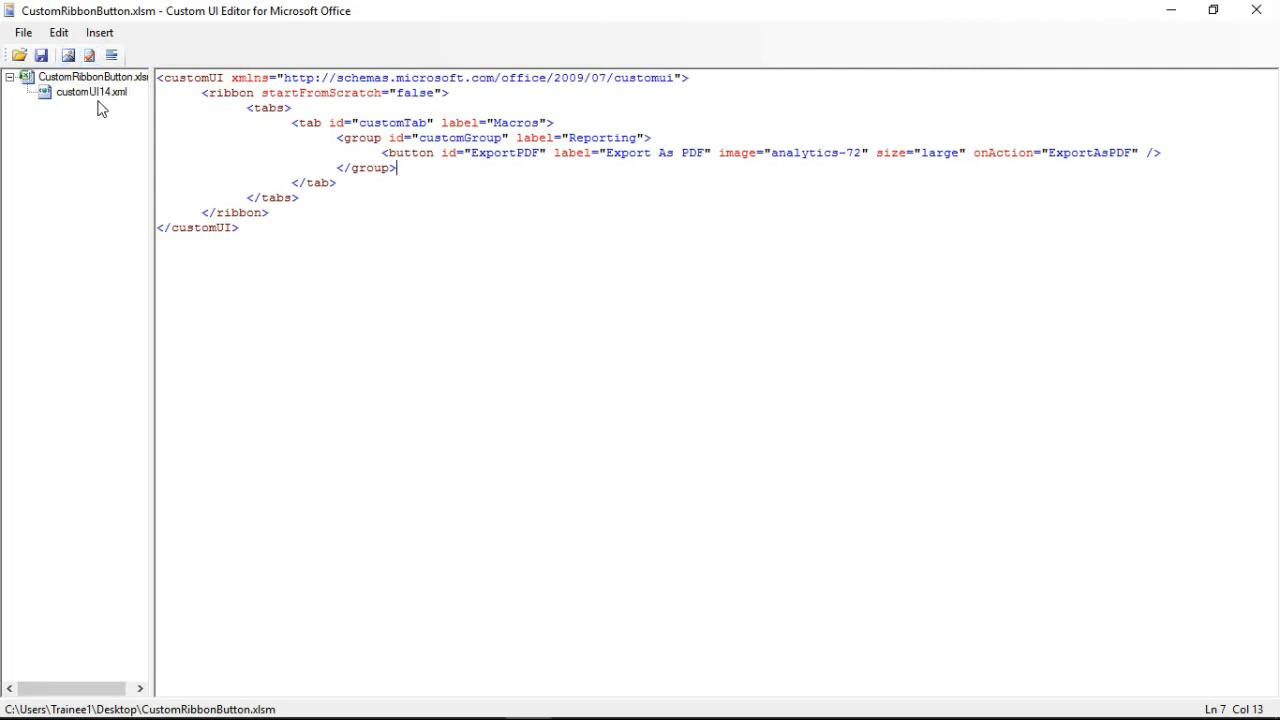
Insert analytics-72.png from the Desktop icons folder into customUI14.xml.
{"action": "left_click", "coordinate": [67, 55]}
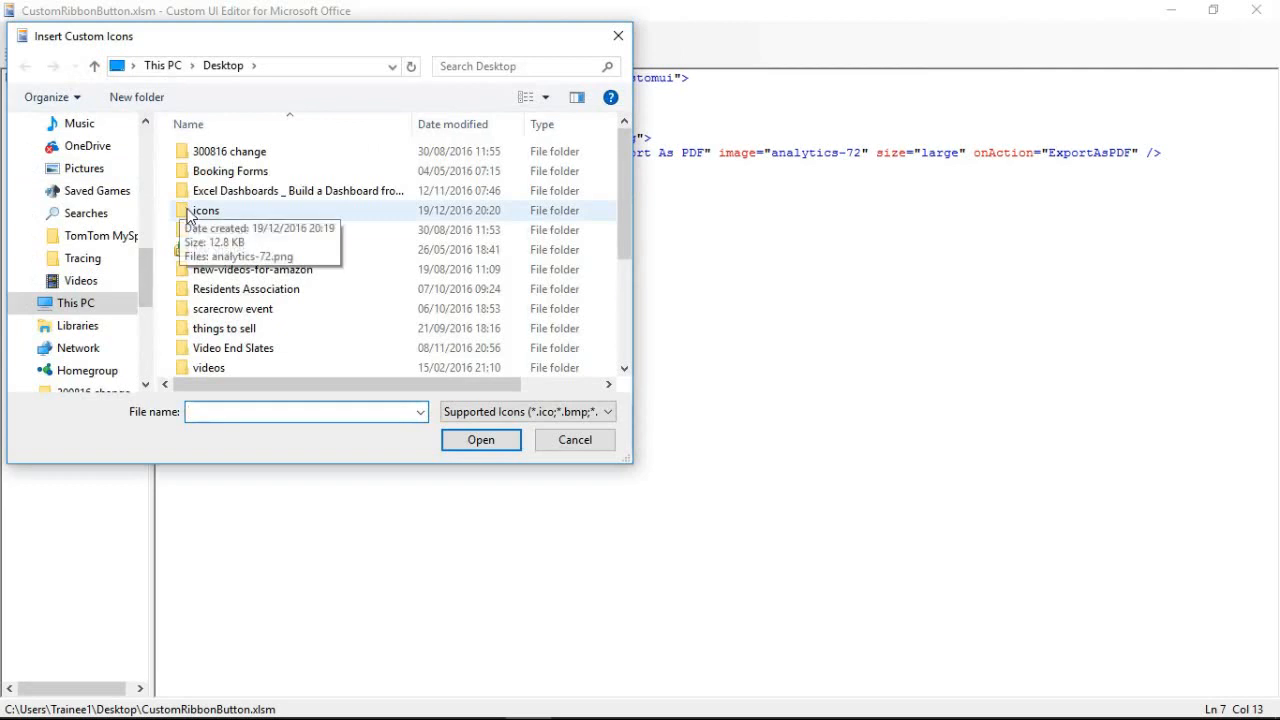
{"action": "double_click", "coordinate": [204, 210]}
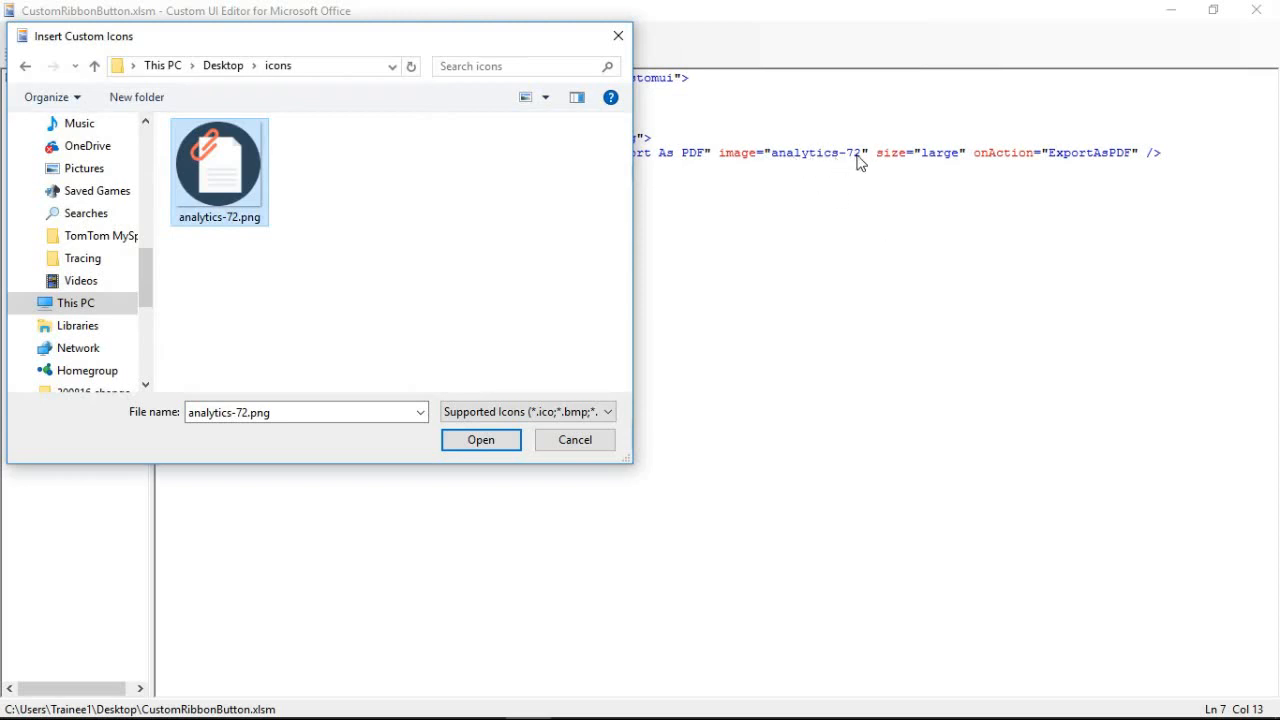
{"action": "mouse_move", "coordinate": [524, 274]}
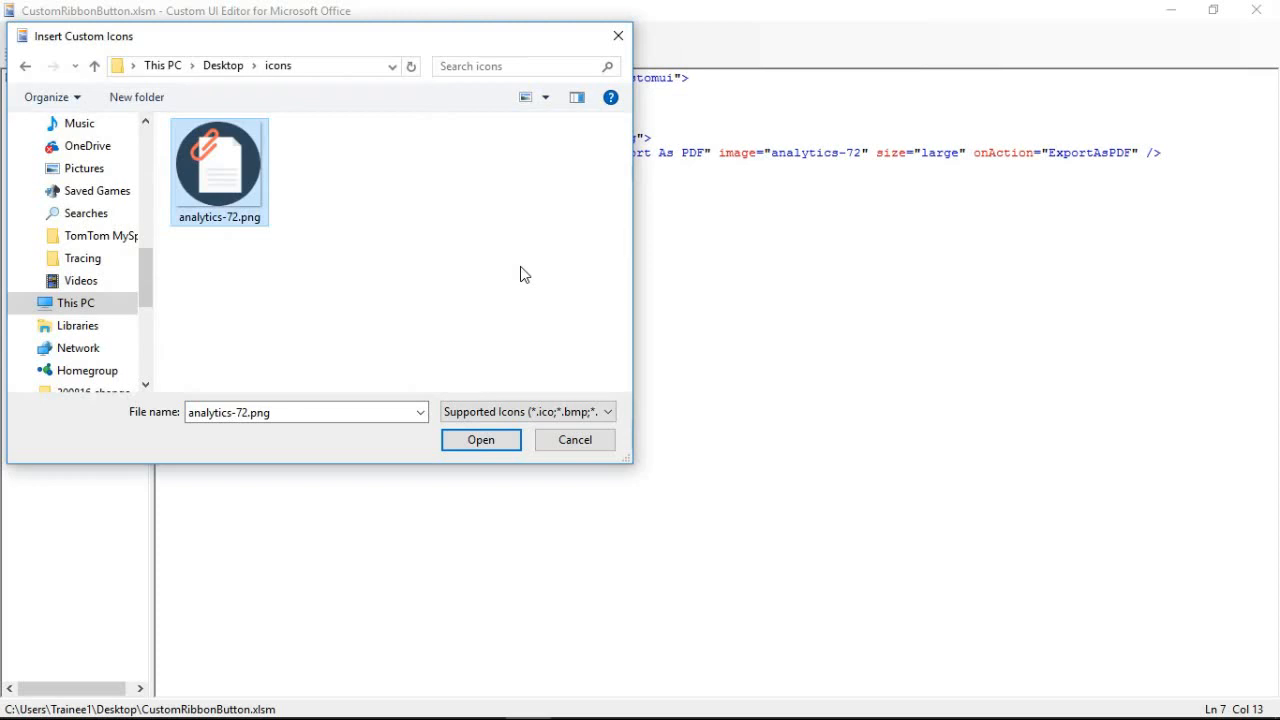
{"action": "mouse_move", "coordinate": [283, 218]}
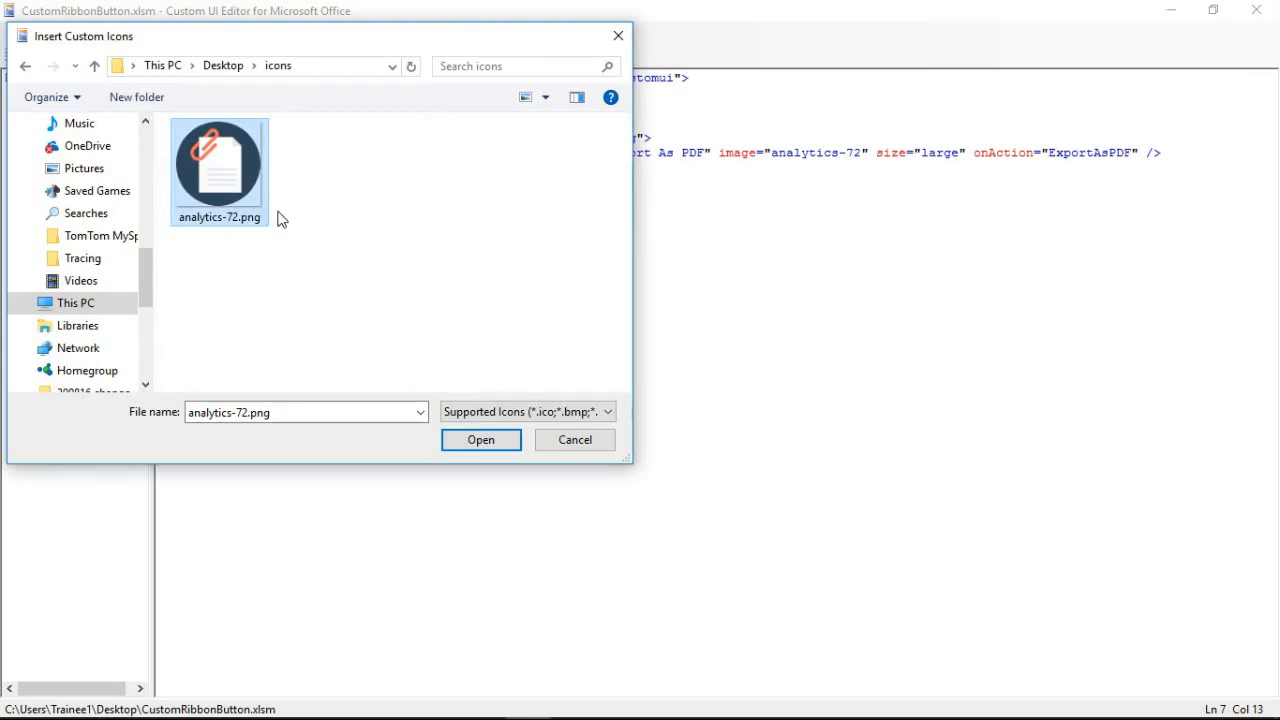
{"action": "mouse_move", "coordinate": [247, 180]}
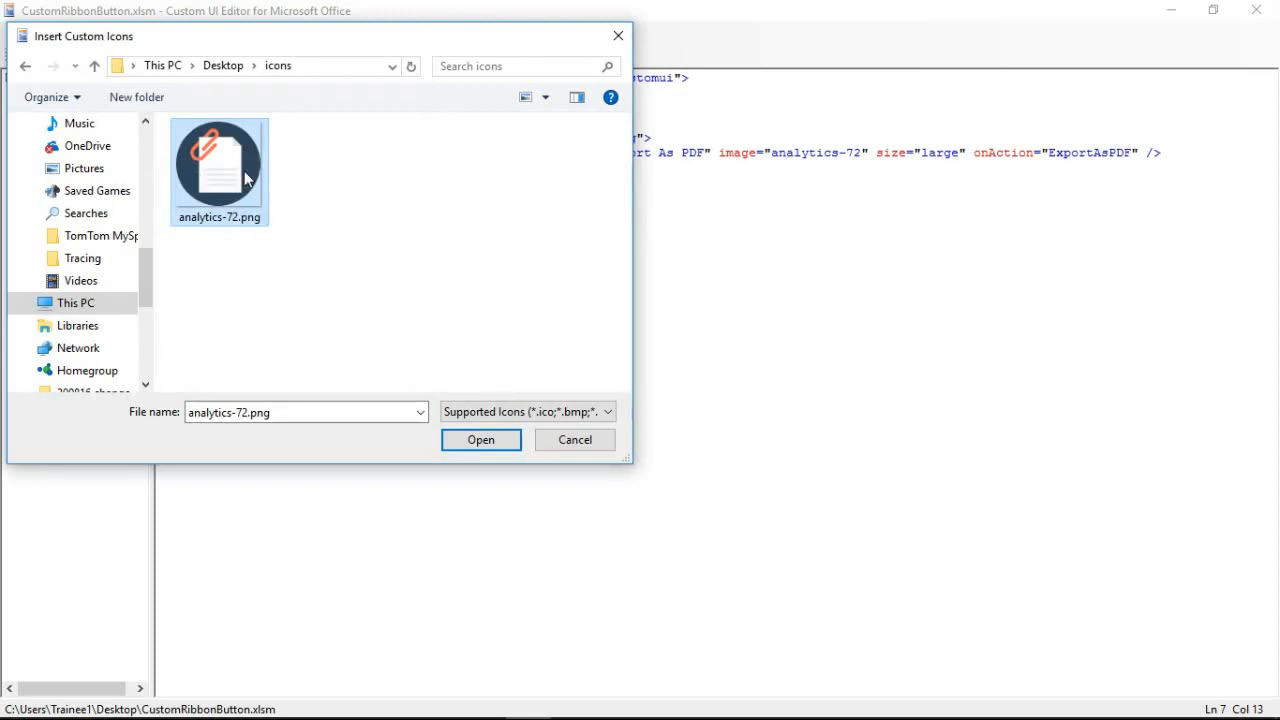
{"action": "mouse_move", "coordinate": [293, 224]}
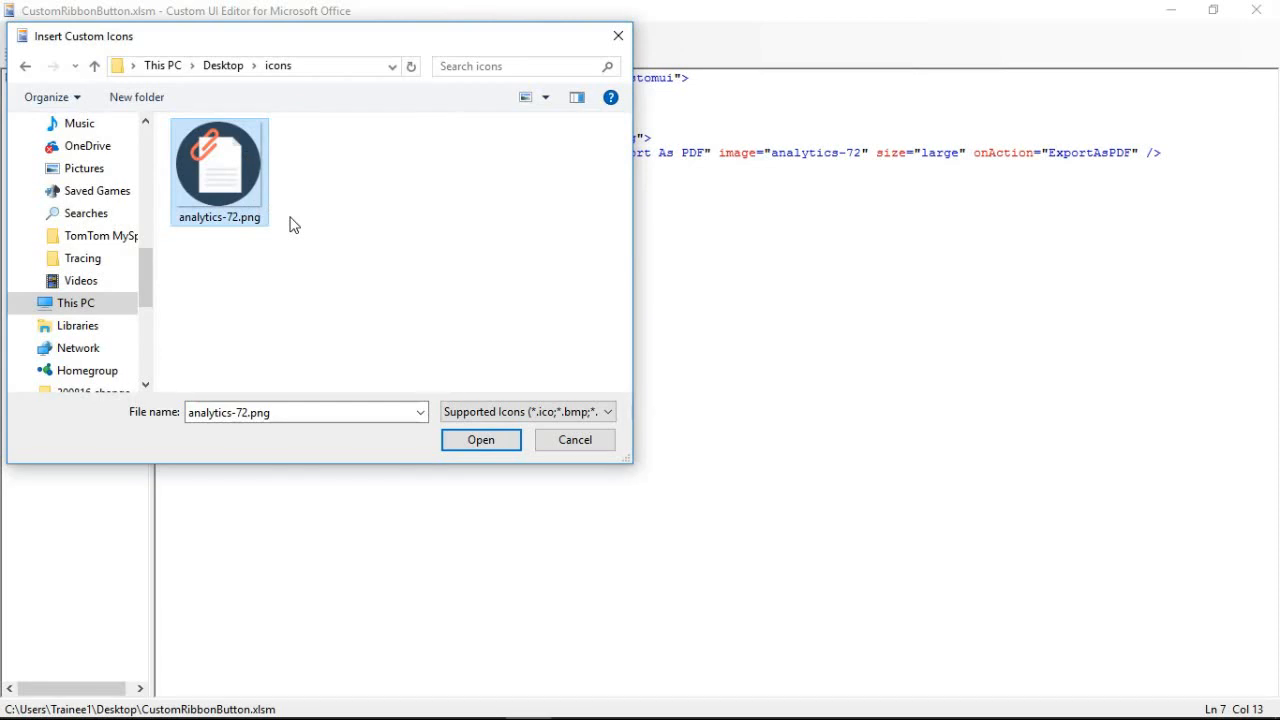
{"action": "mouse_move", "coordinate": [352, 251]}
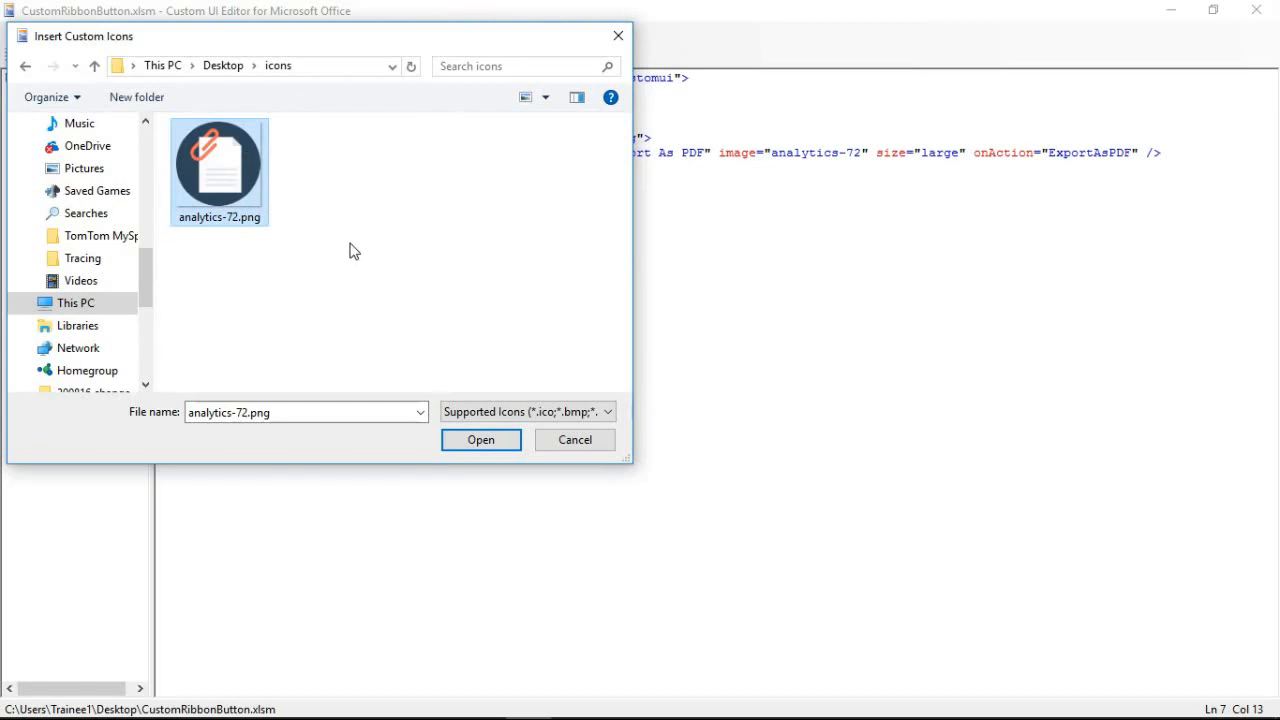
{"action": "mouse_move", "coordinate": [225, 177]}
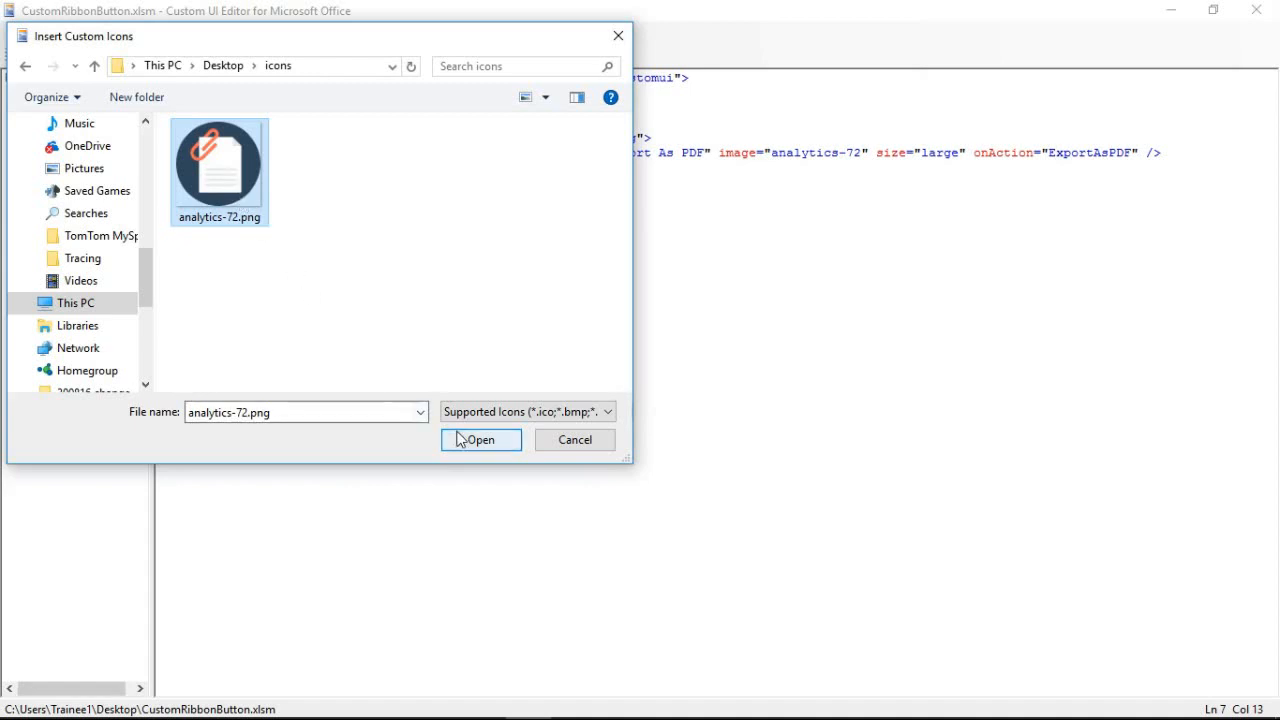
{"action": "left_click", "coordinate": [480, 440]}
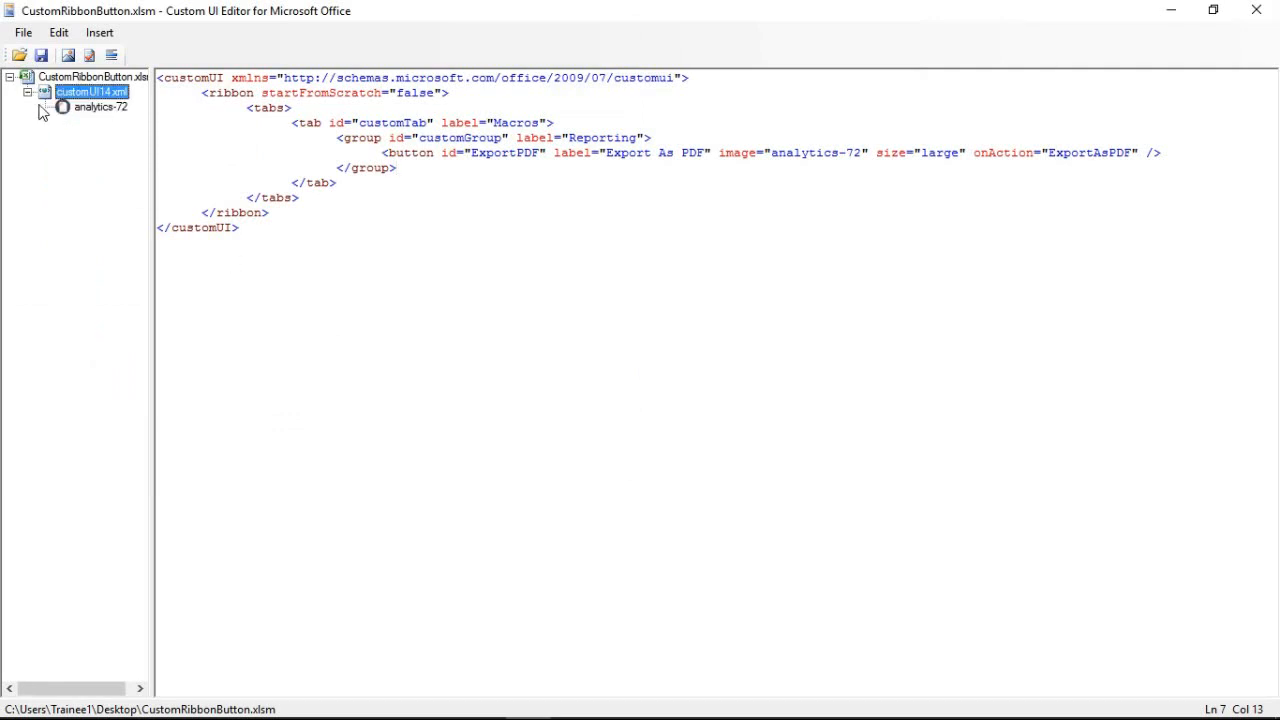
{"action": "left_click", "coordinate": [31, 91]}
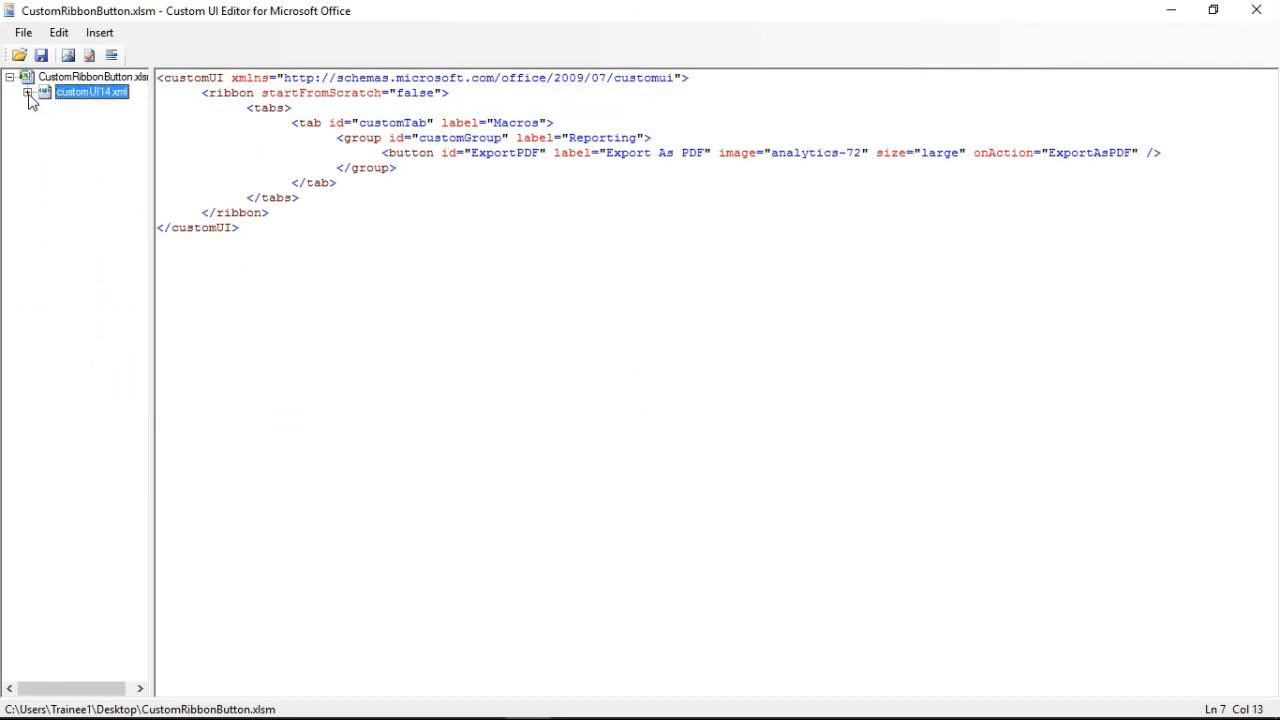
{"action": "left_click", "coordinate": [30, 92]}
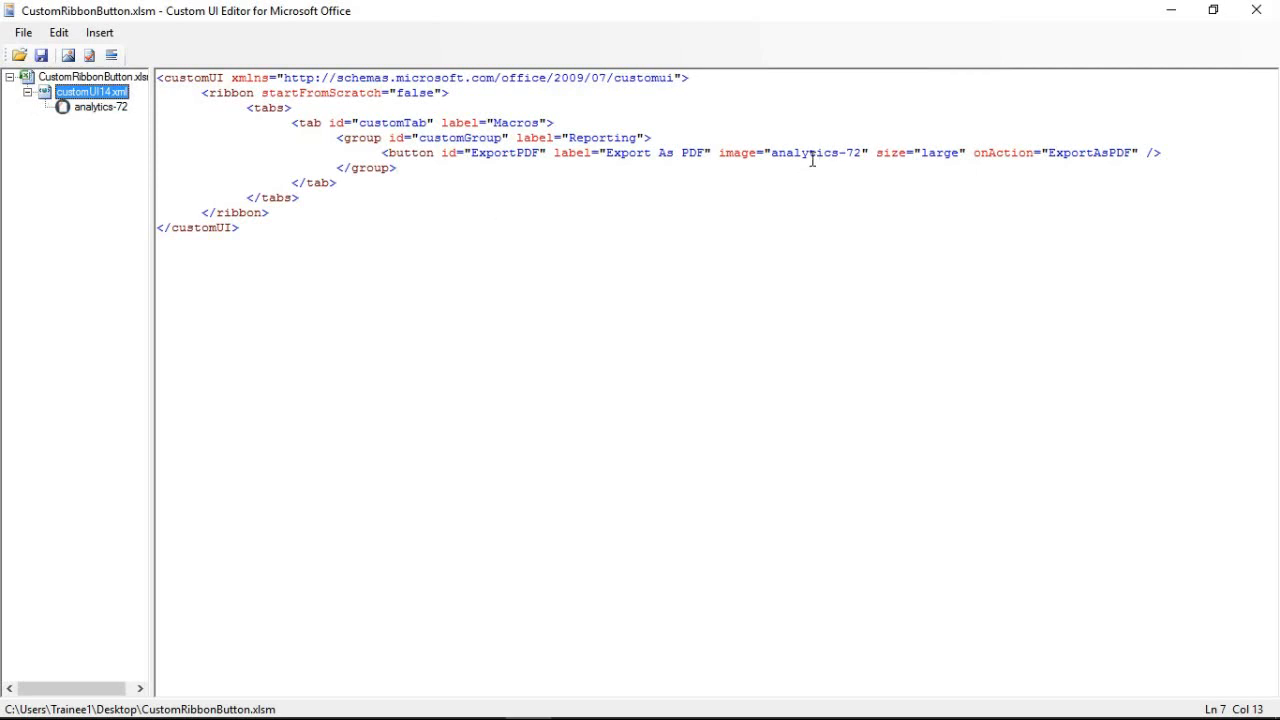
{"action": "double_click", "coordinate": [810, 153]}
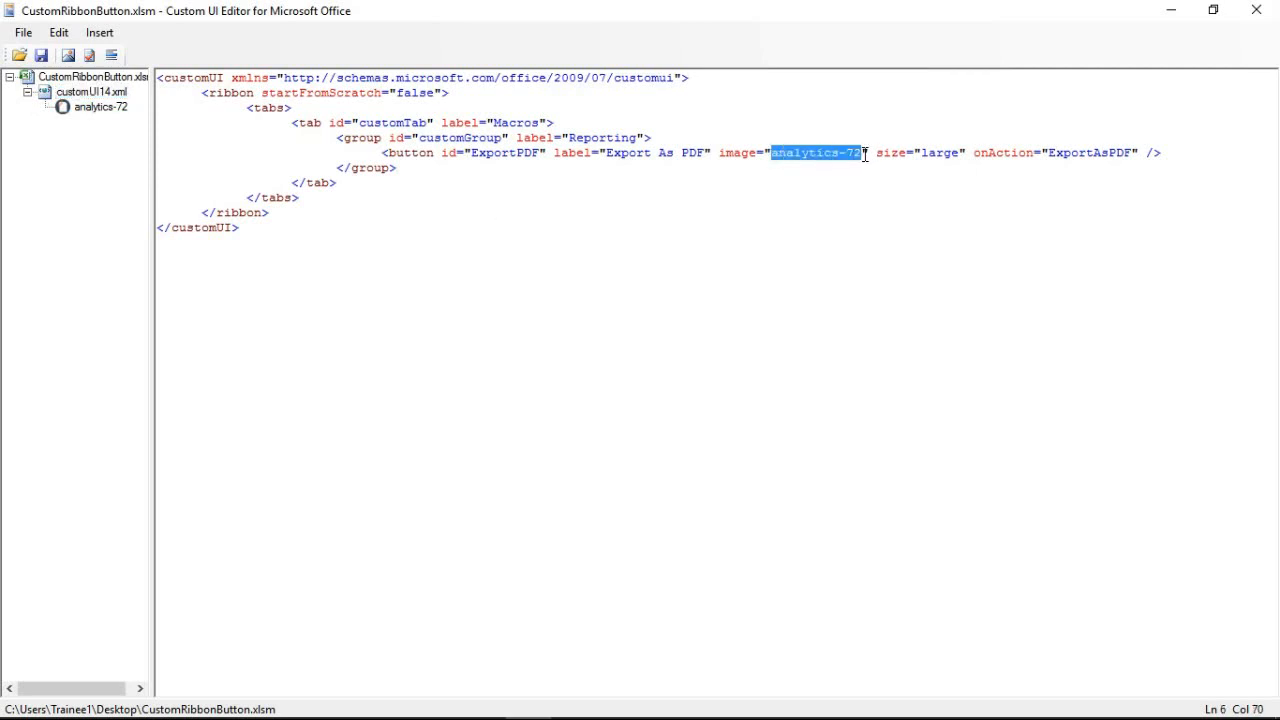
{"action": "mouse_move", "coordinate": [862, 152]}
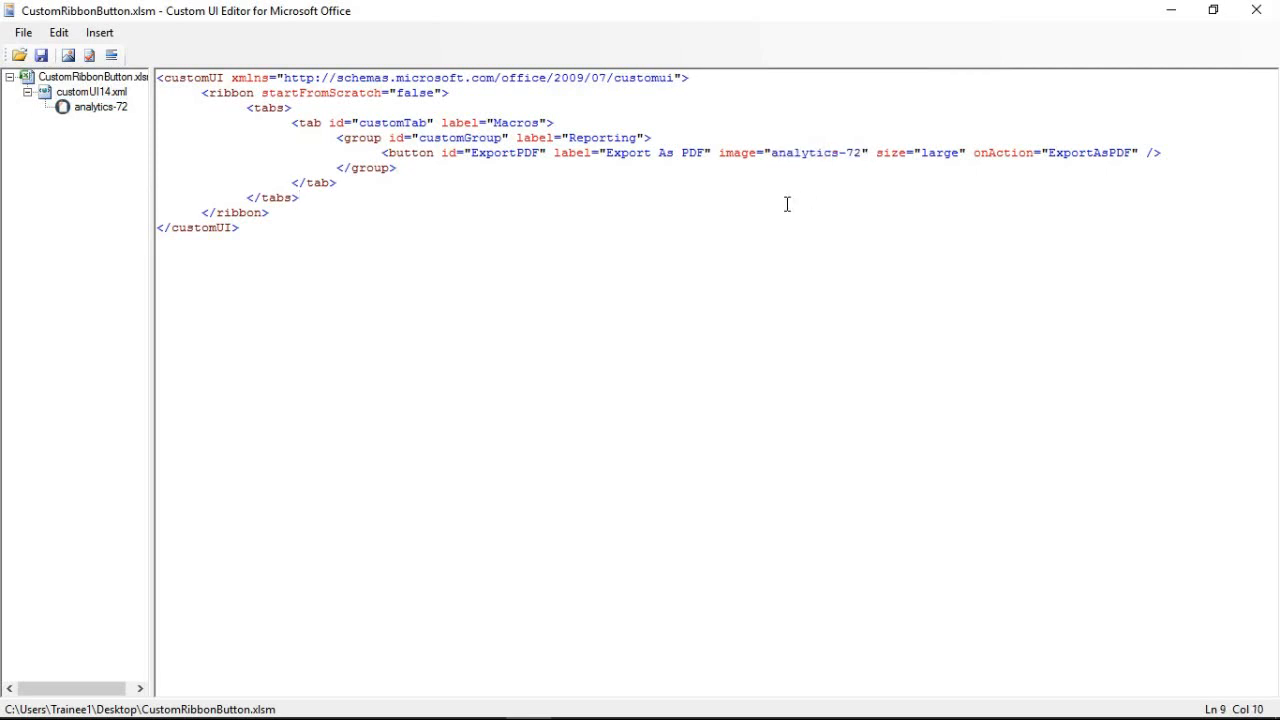
{"action": "left_click", "coordinate": [300, 197]}
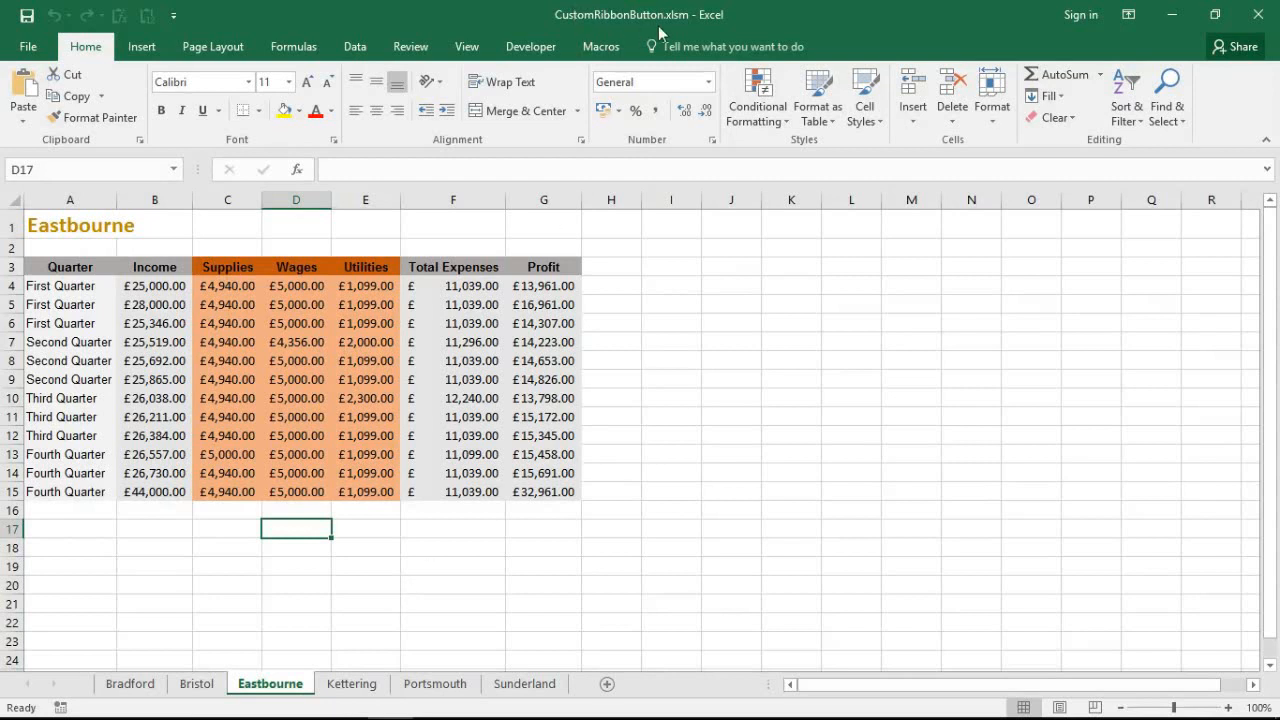
{"action": "mouse_move", "coordinate": [505, 363]}
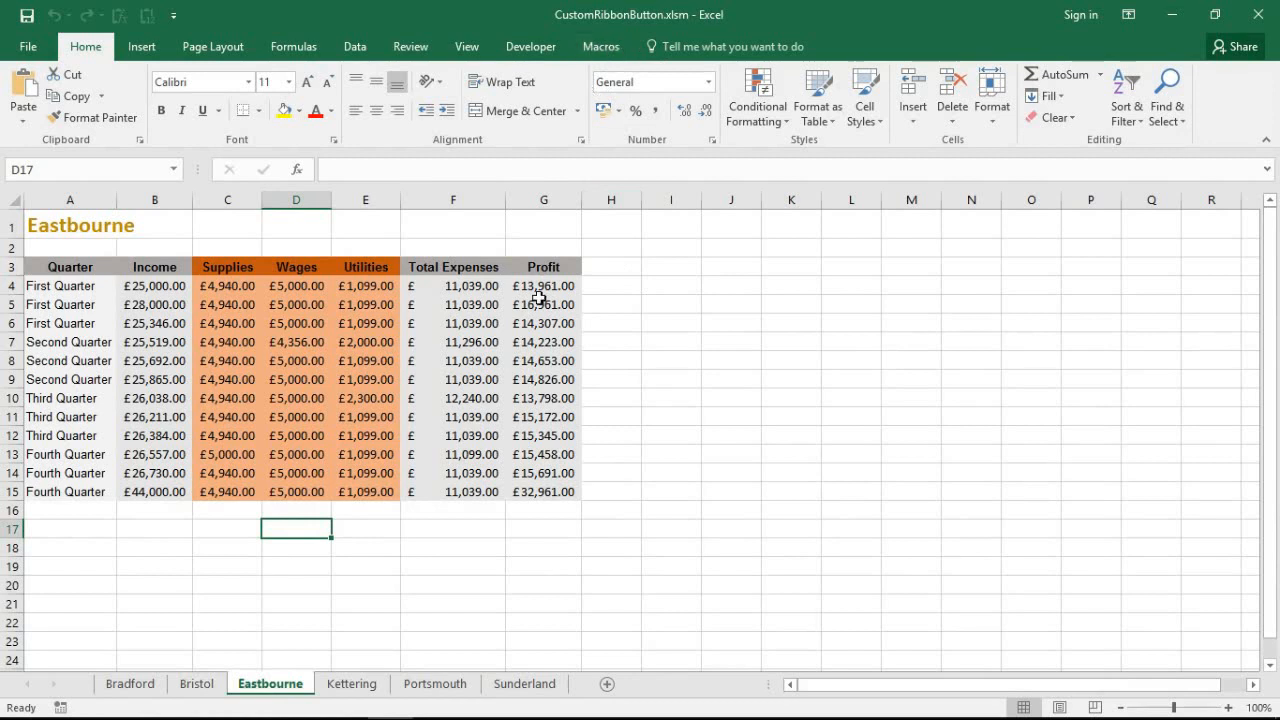
Open the Macros tab to reveal the Reporting group's Export As PDF button.
{"action": "left_click", "coordinate": [600, 46]}
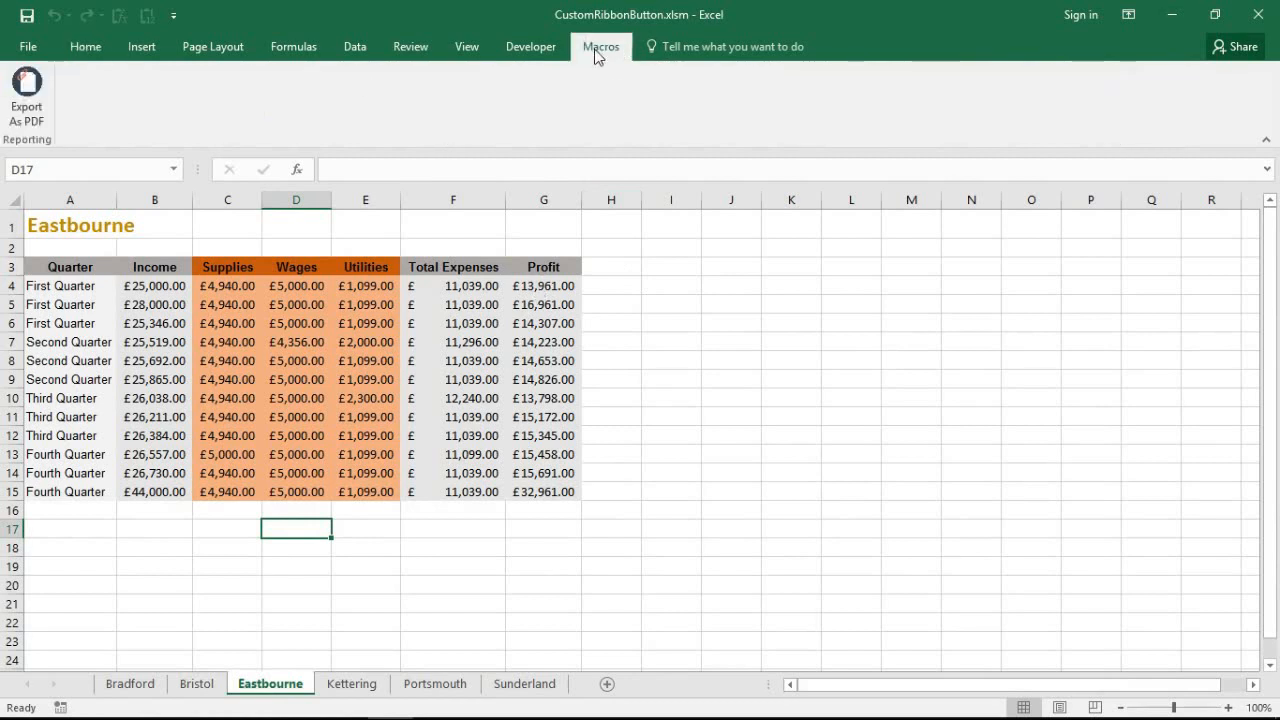